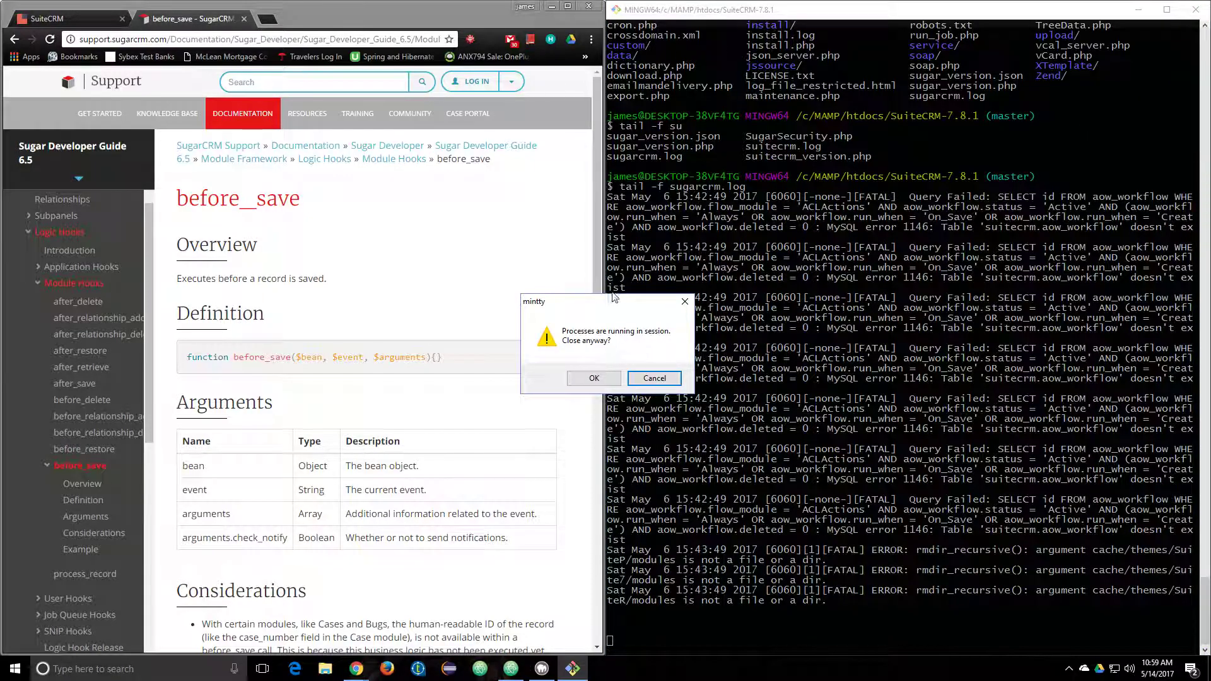
Confirm the mintty close prompt and show the after_delete module hook page.
click(654, 377)
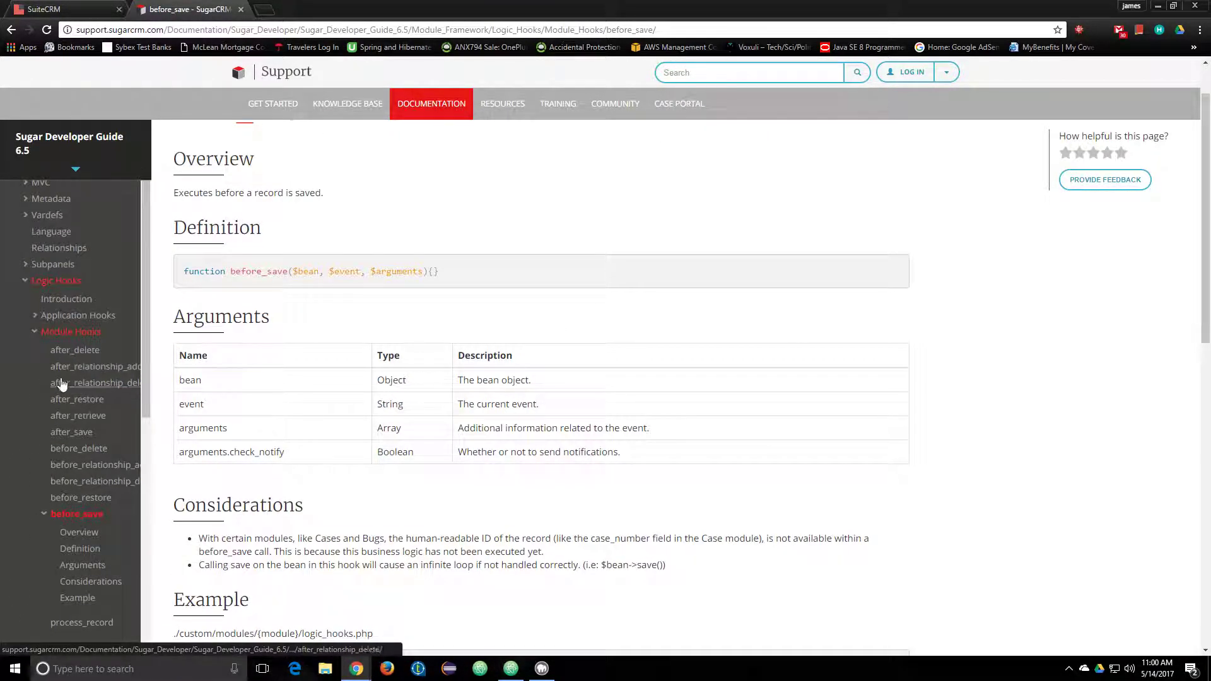
scroll(down, 3)
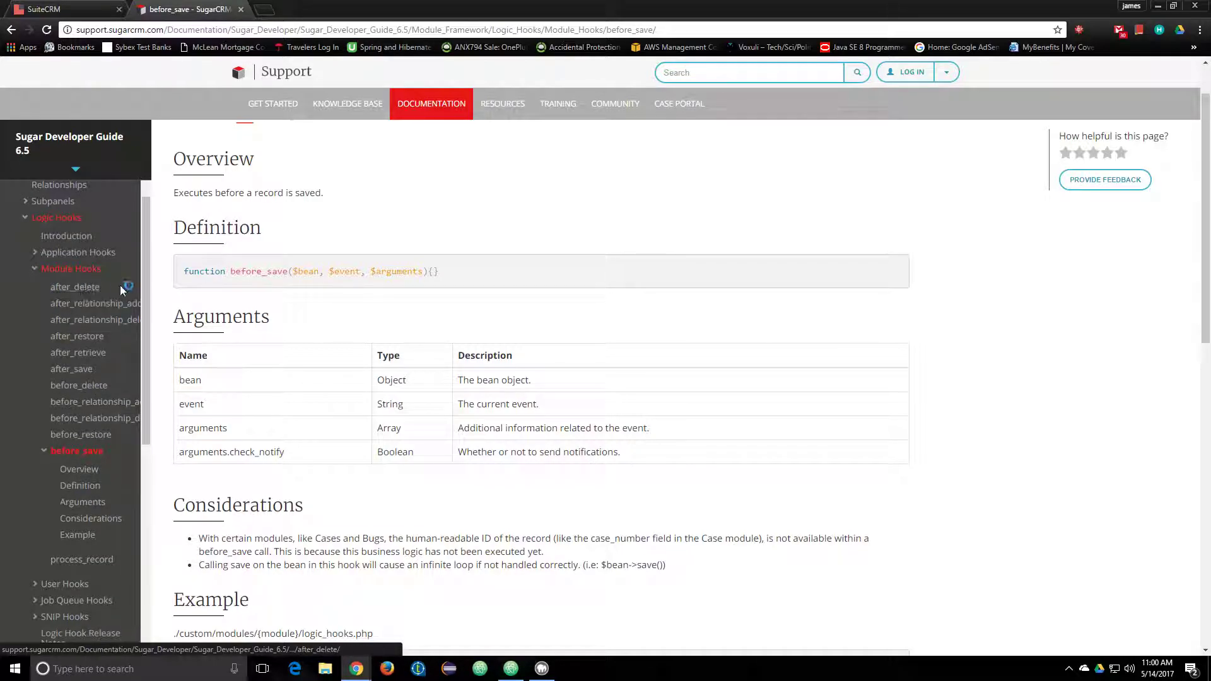
click(75, 287)
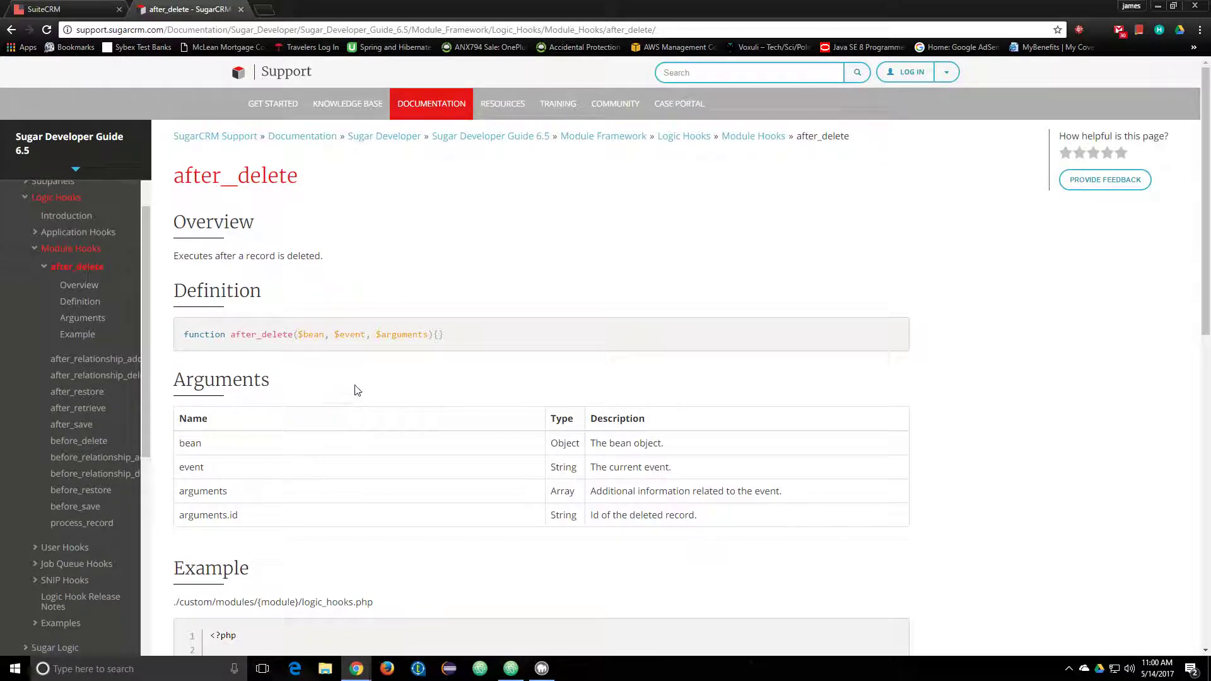
scroll(down, 3)
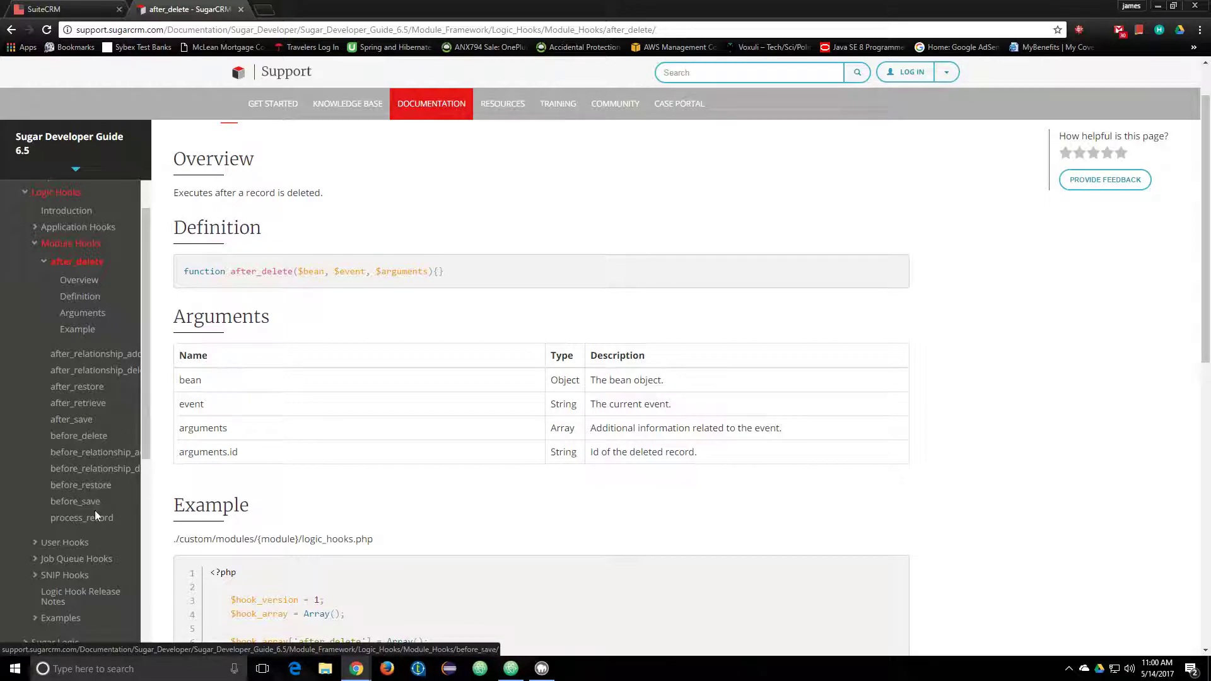
mouse_move(95, 470)
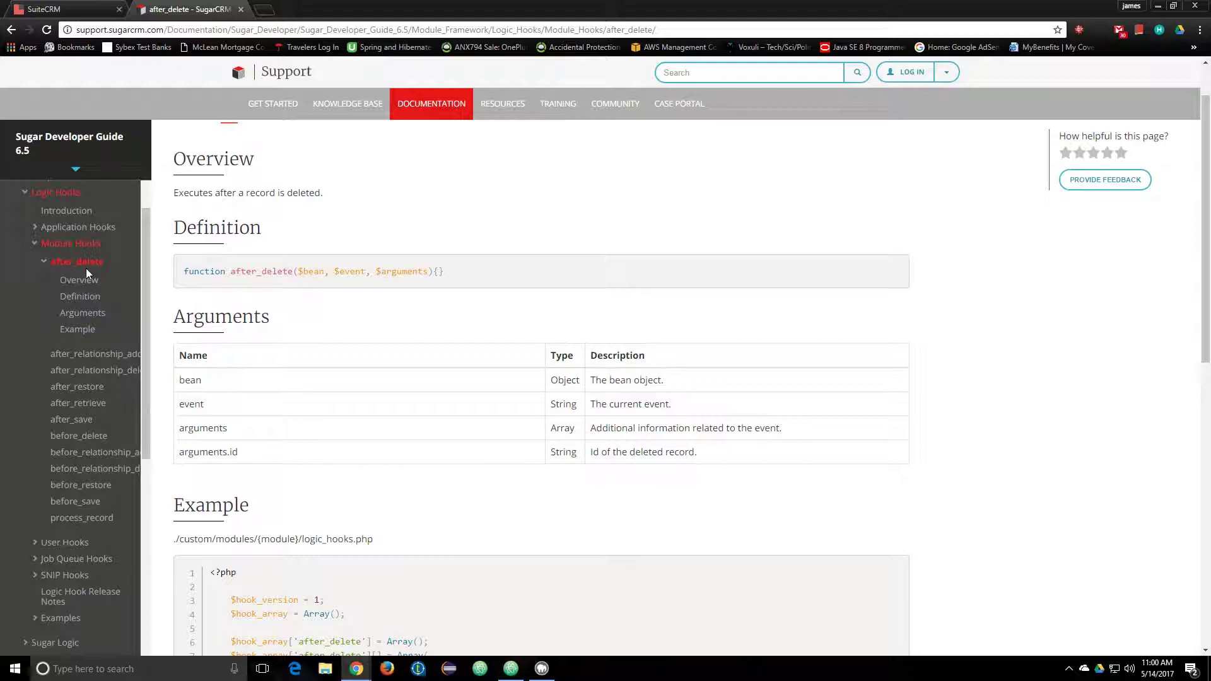
mouse_move(37, 262)
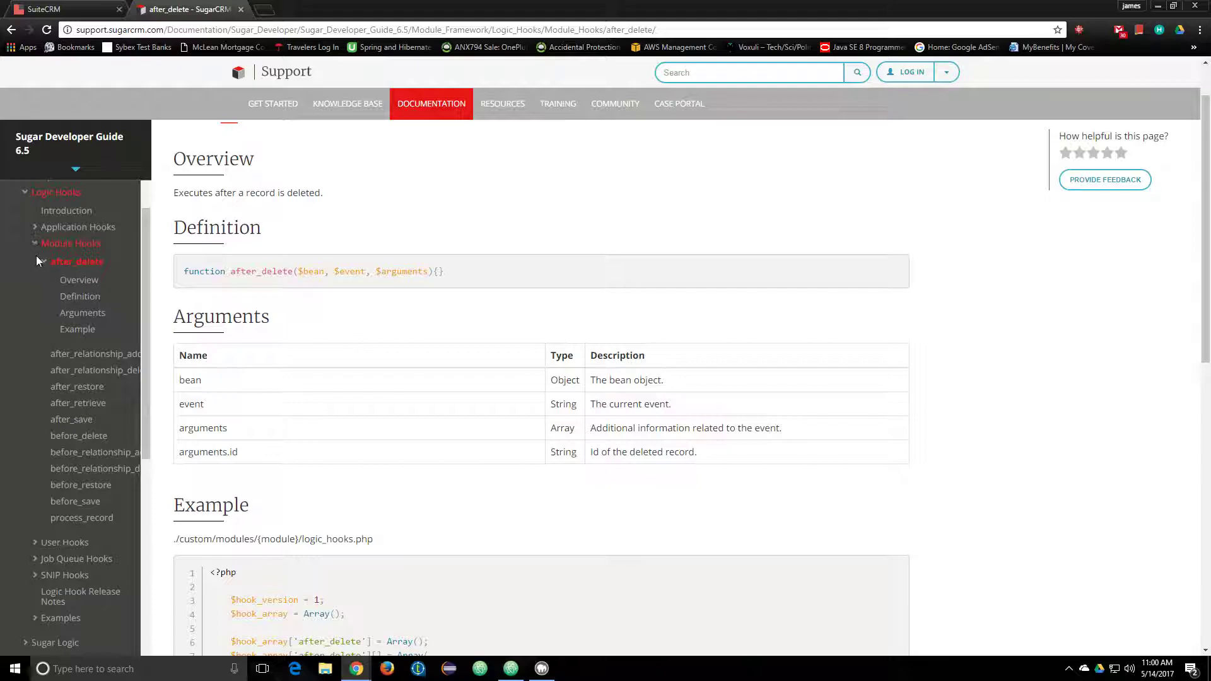
mouse_move(45, 267)
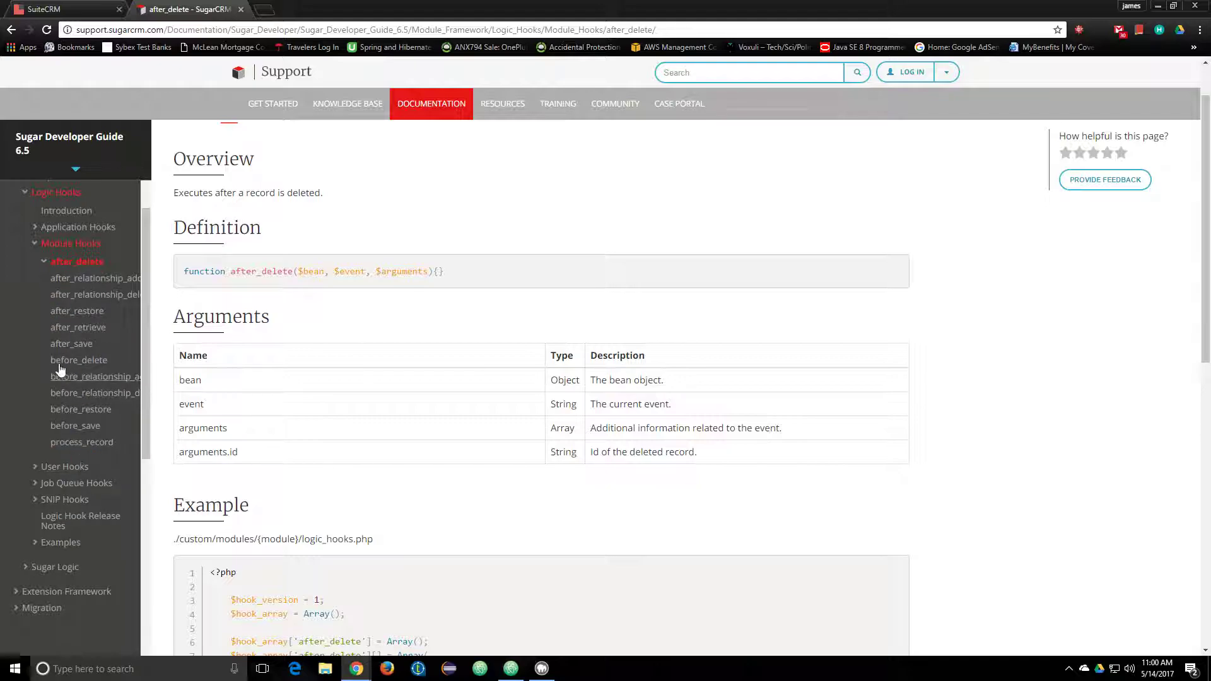
Show the Module Hooks topic list, then switch to the SuiteCRM account record.
click(70, 244)
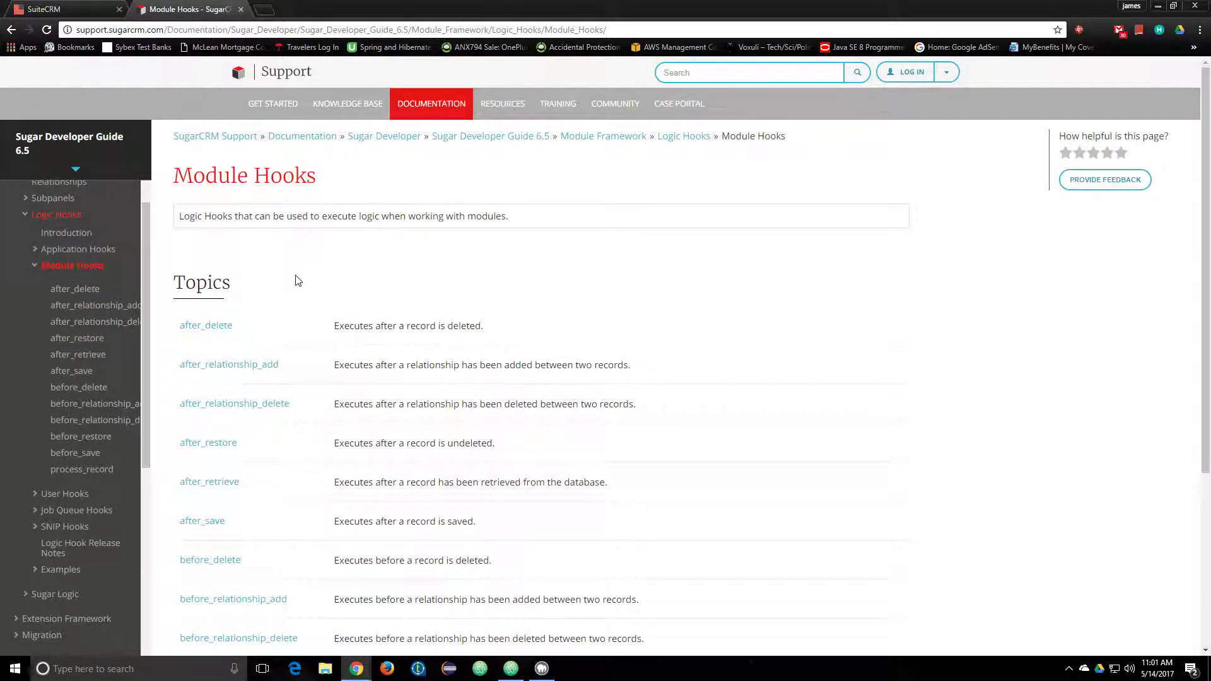
click(335, 29)
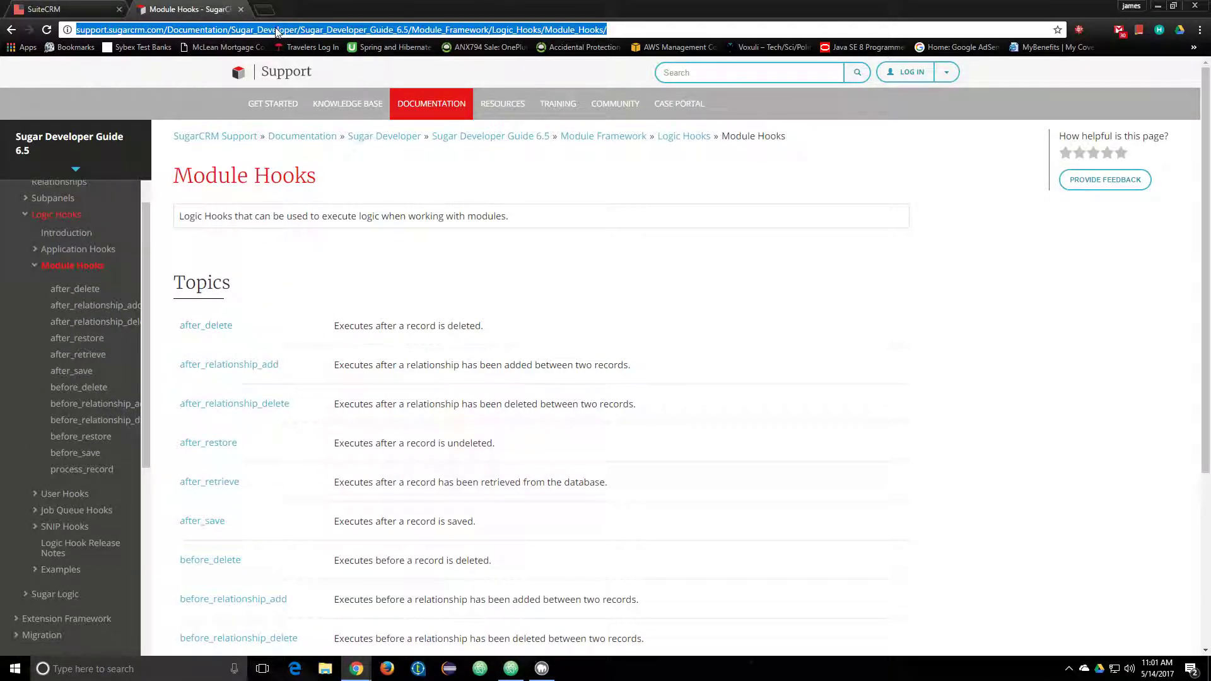
scroll(down, 3)
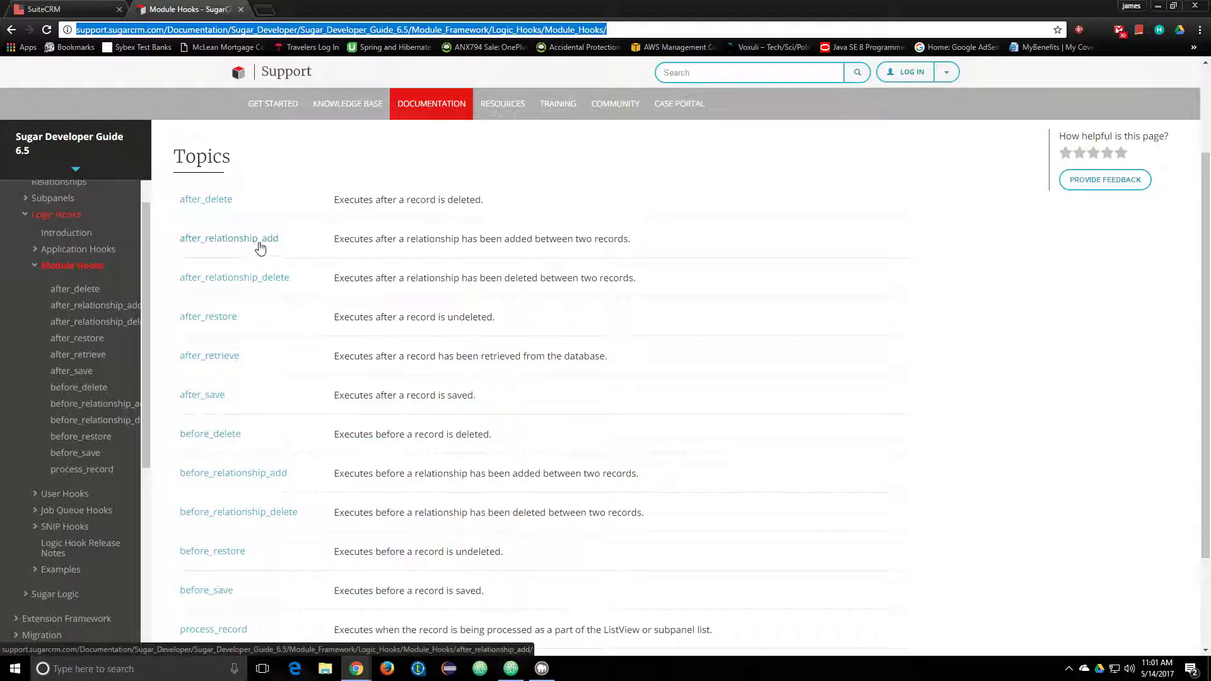
mouse_move(240, 244)
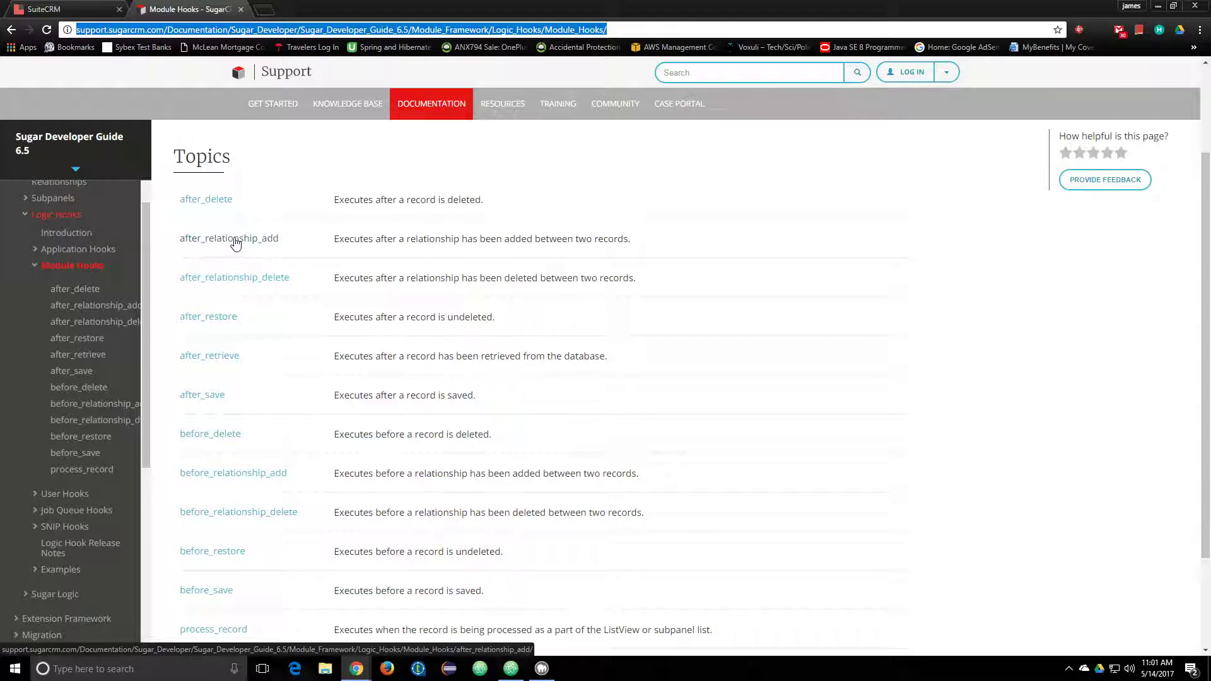
click(58, 9)
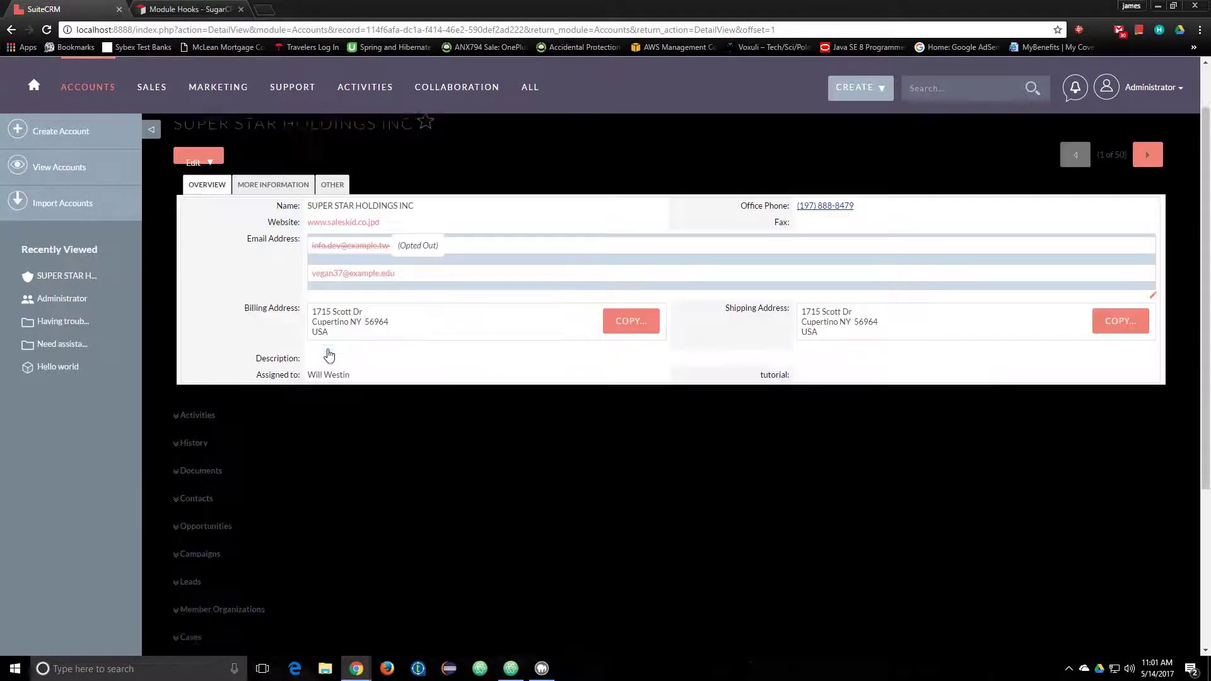
Expand the account's Contacts subpanel with its four contacts, then return to the Module Hooks list.
scroll(down, 3)
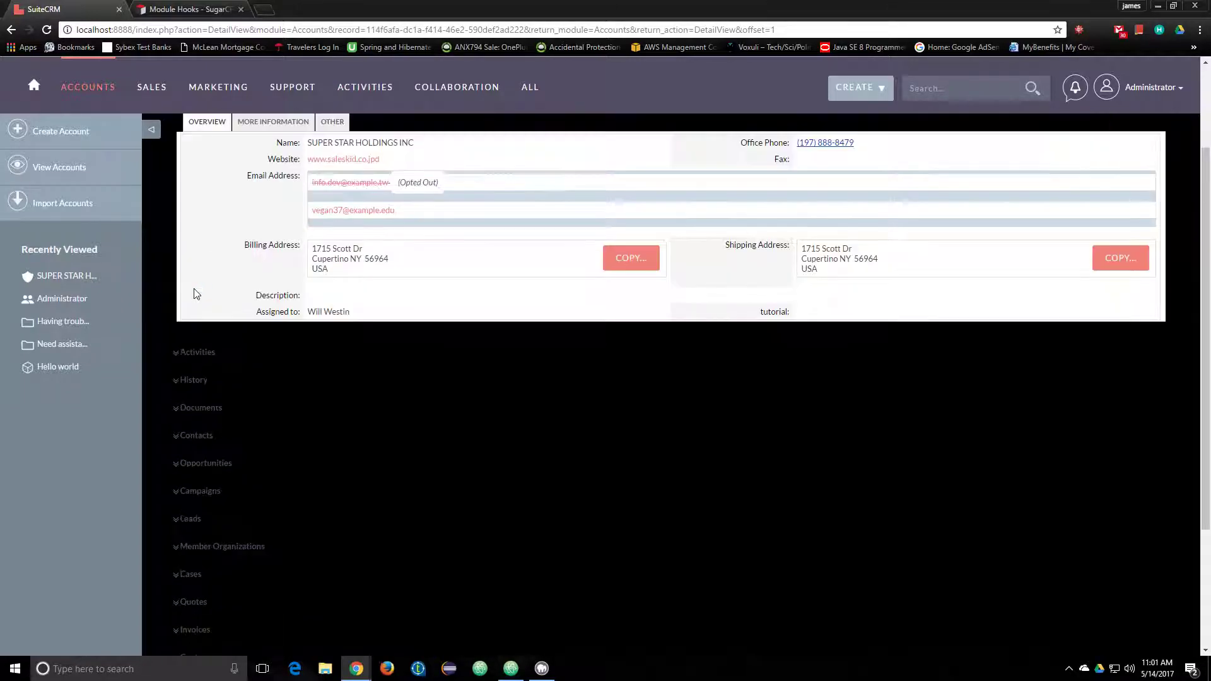
mouse_move(295, 244)
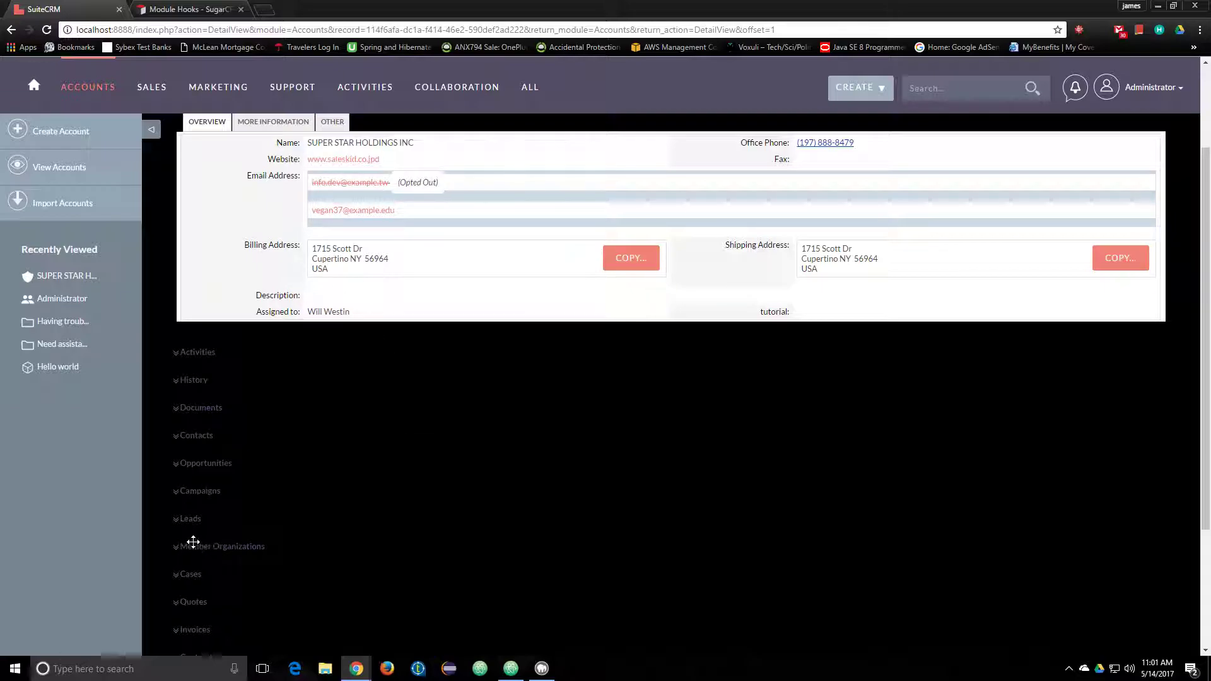
click(197, 435)
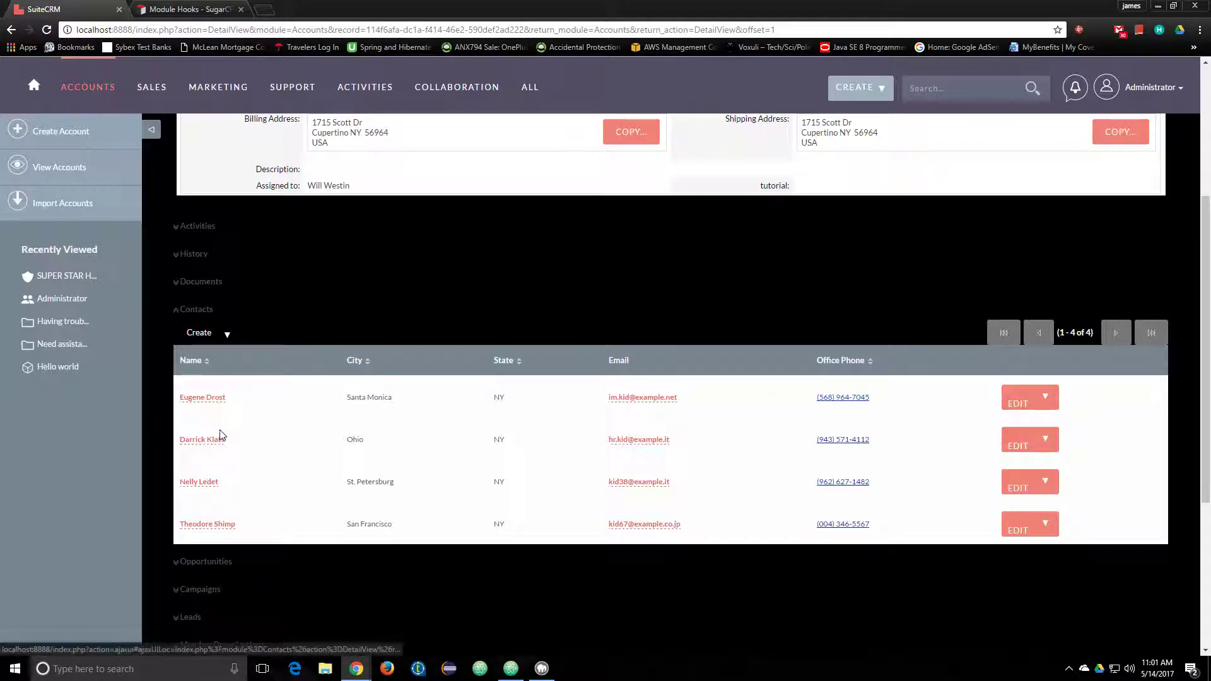
click(219, 87)
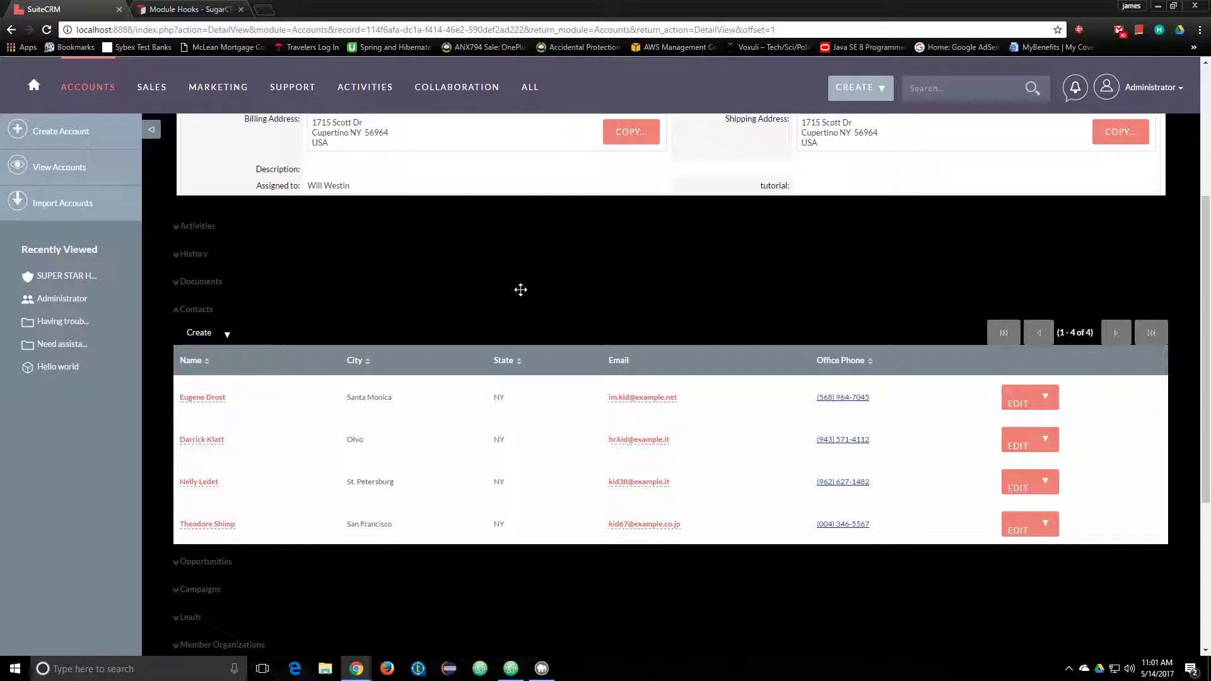
mouse_move(178, 361)
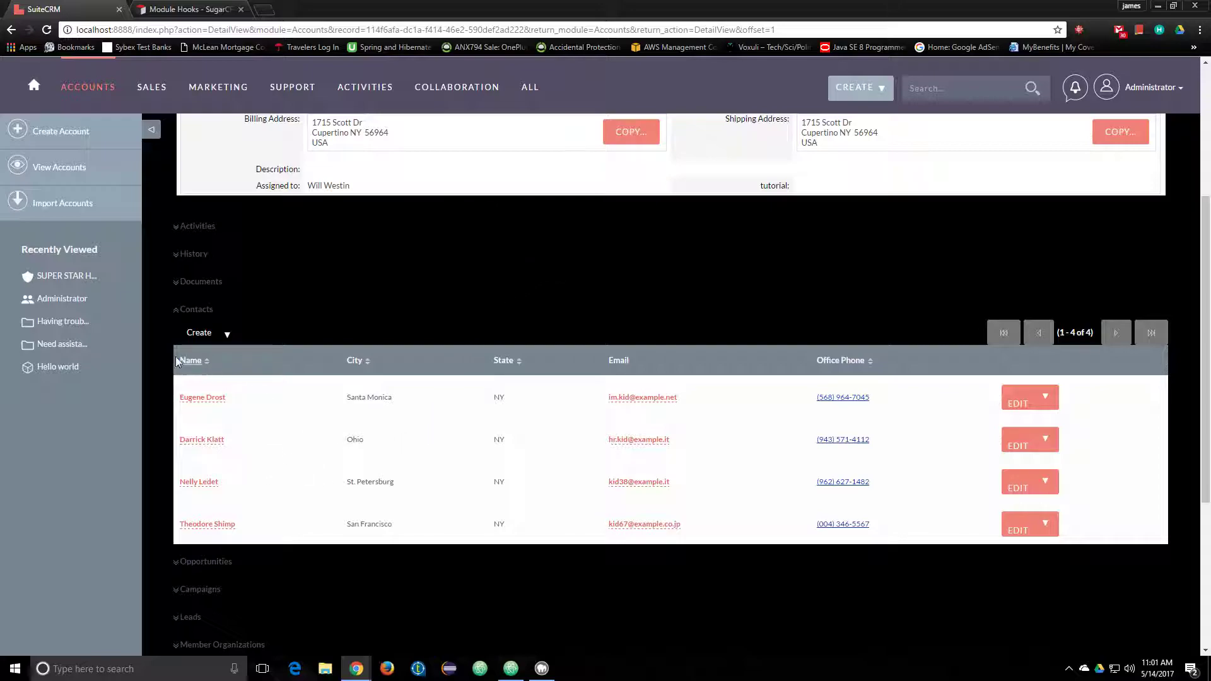
mouse_move(199, 338)
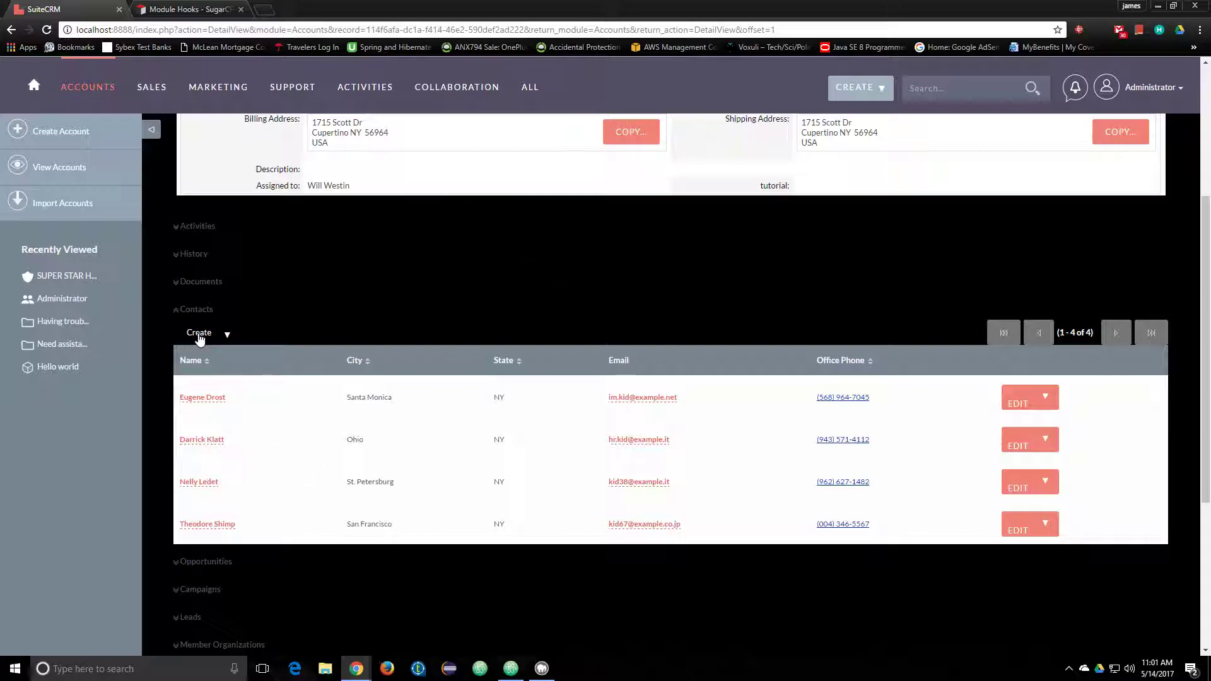
mouse_move(386, 418)
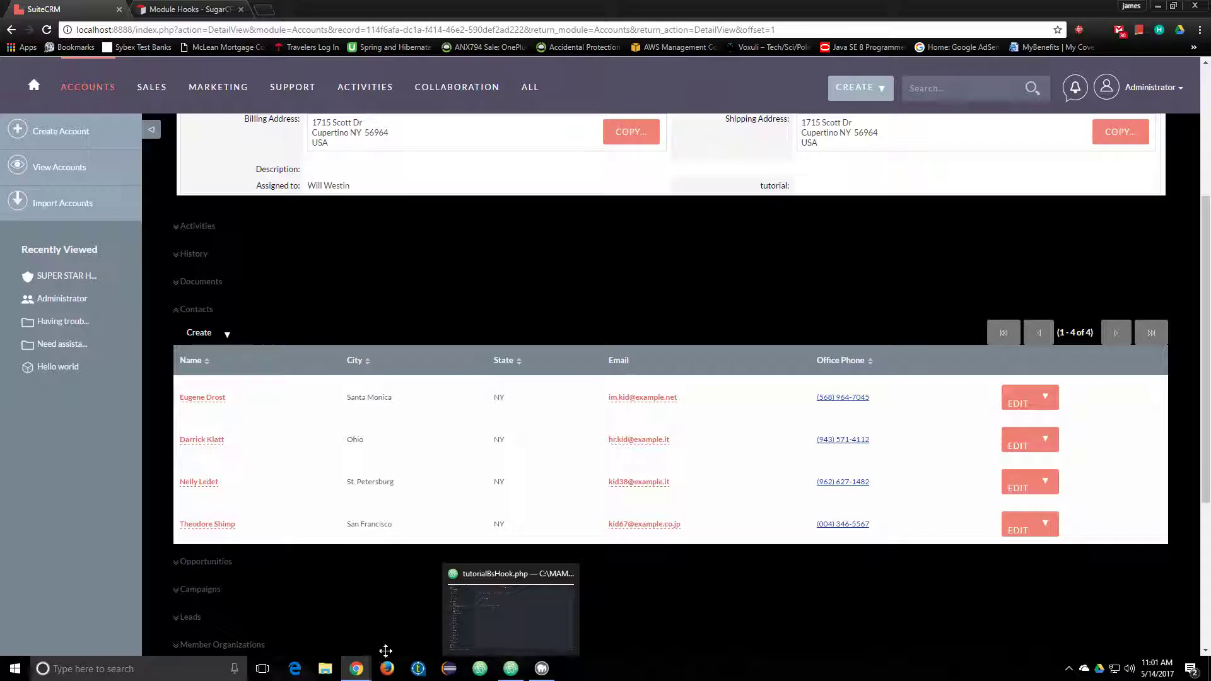
click(185, 9)
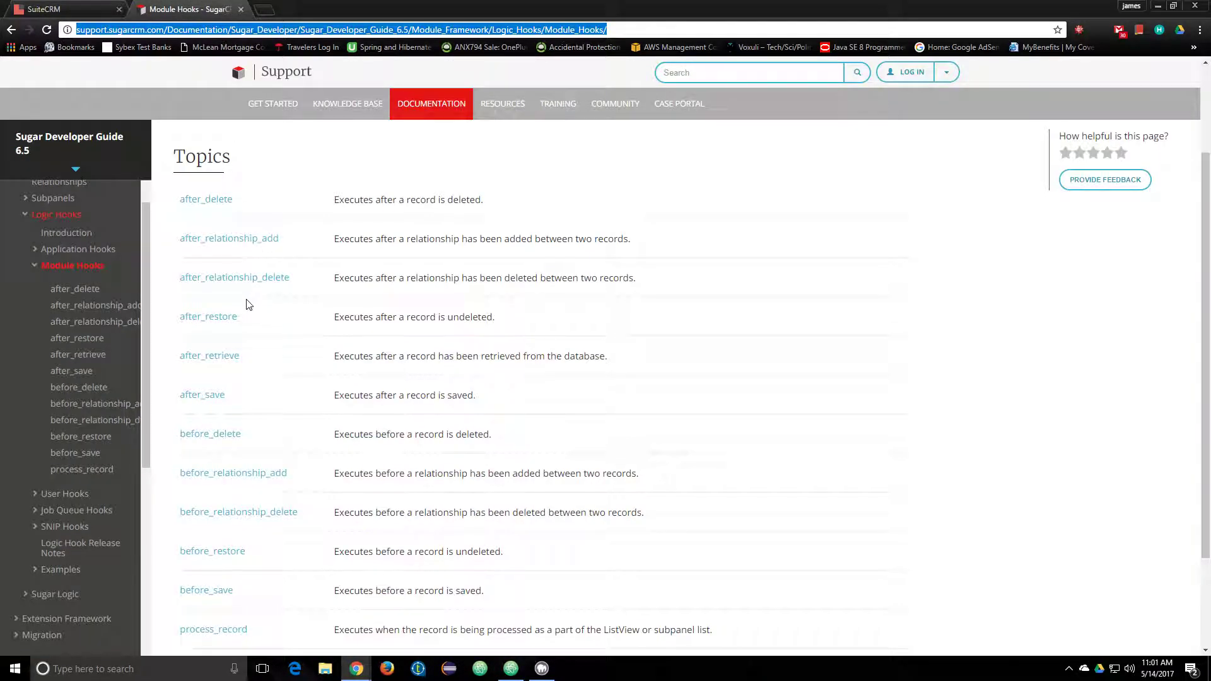
mouse_move(209, 315)
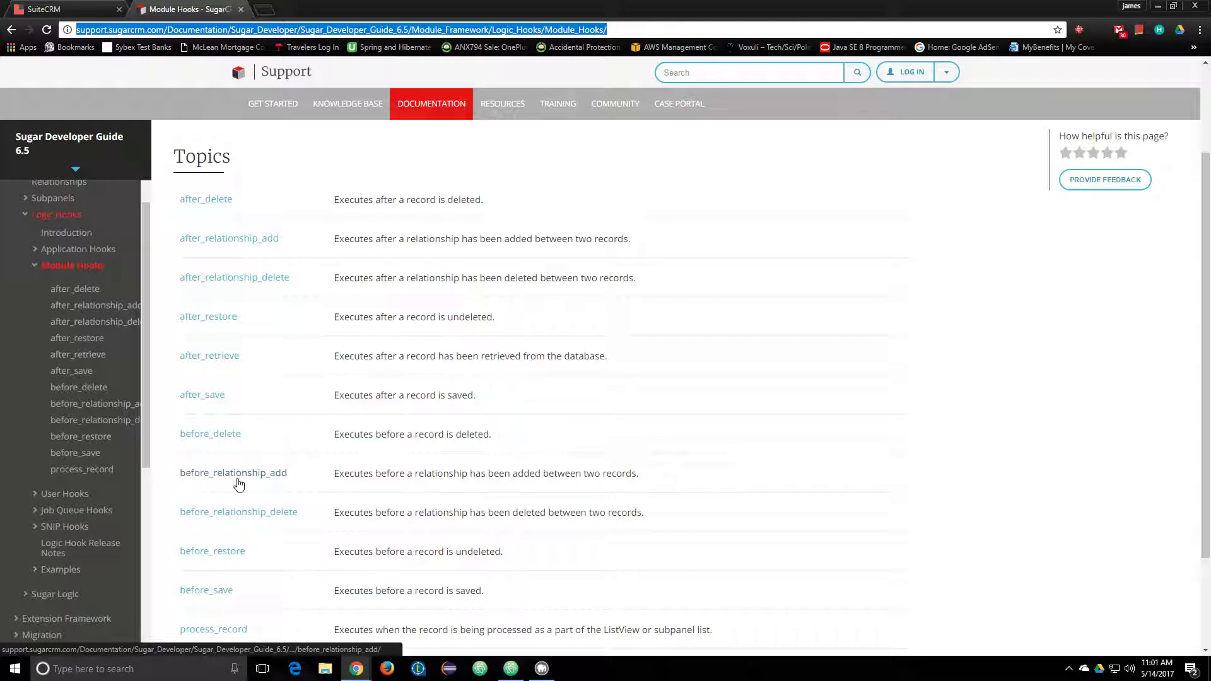
Check the SuiteCRM account once more and come back to the Module Hooks topic list.
drag(349, 473, 637, 473)
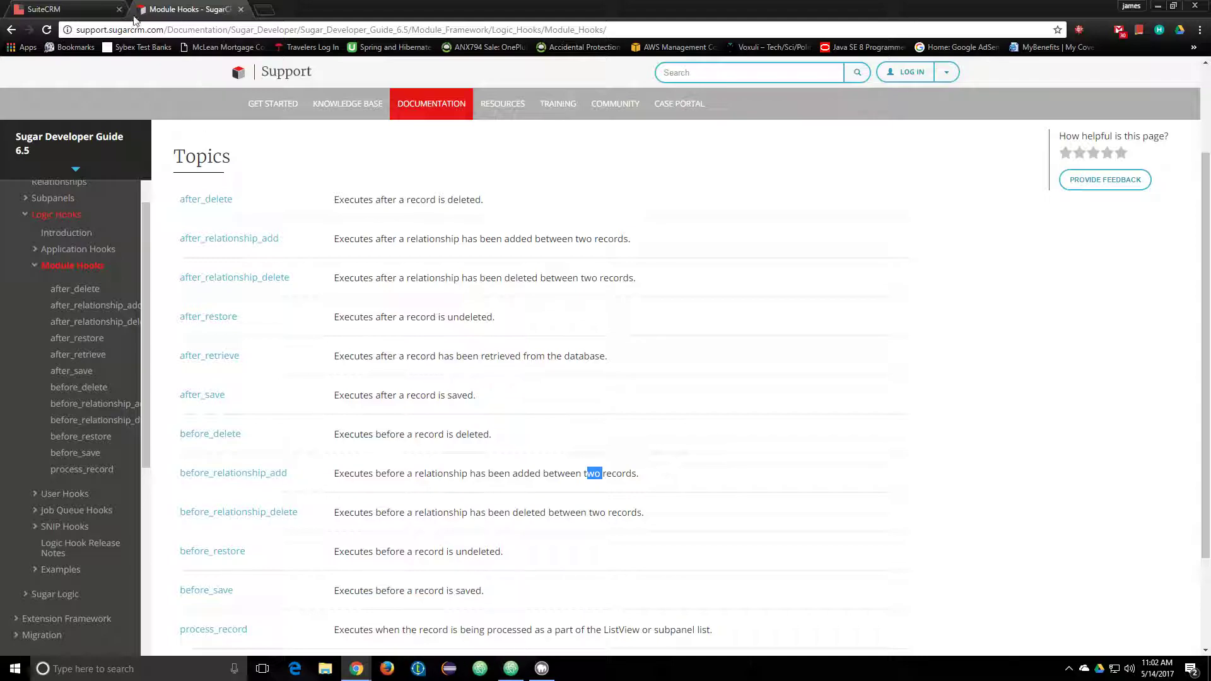
click(58, 9)
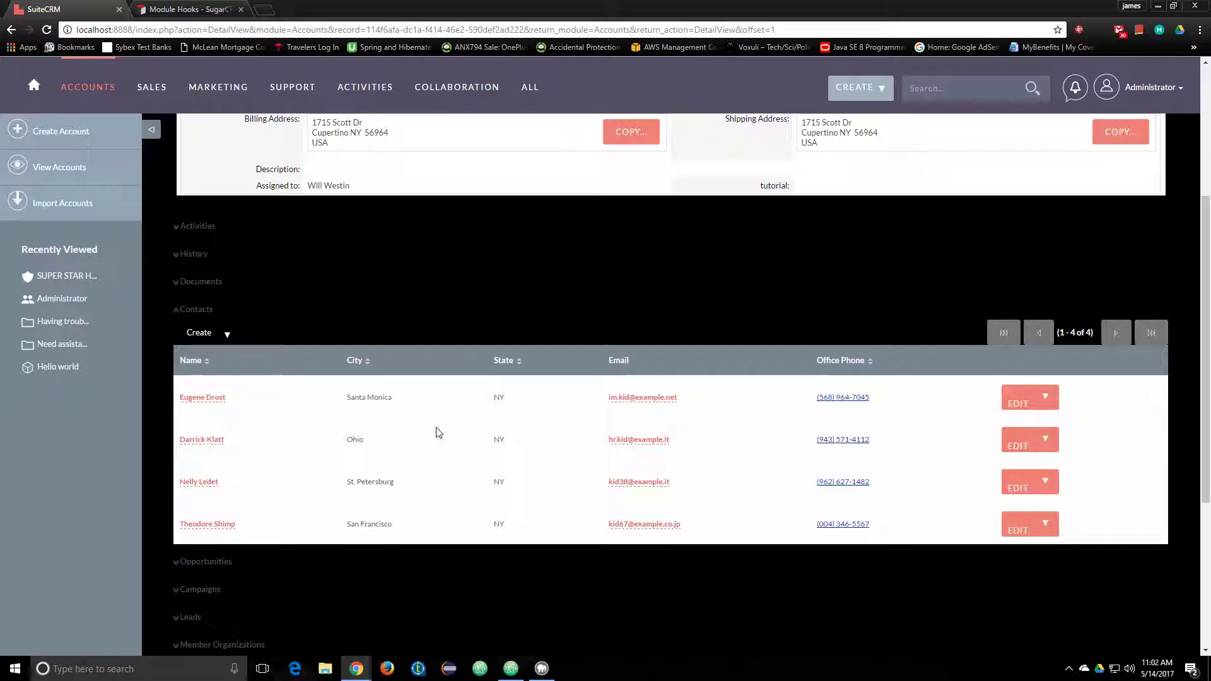
mouse_move(328, 447)
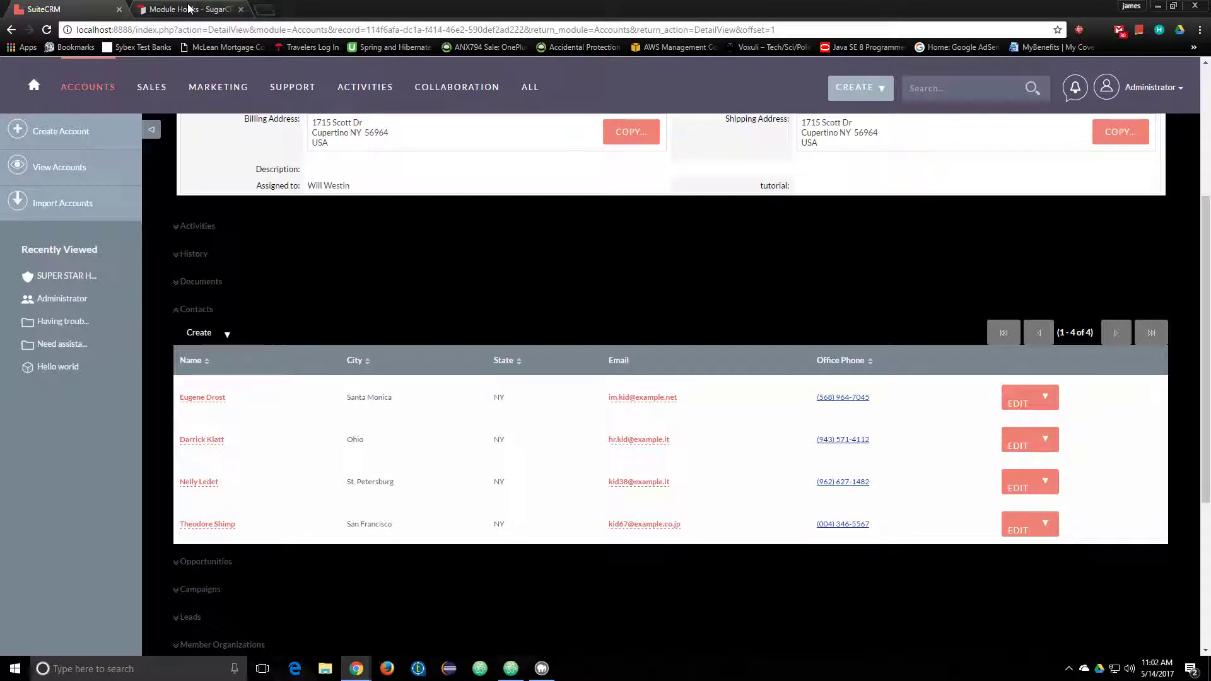
click(189, 9)
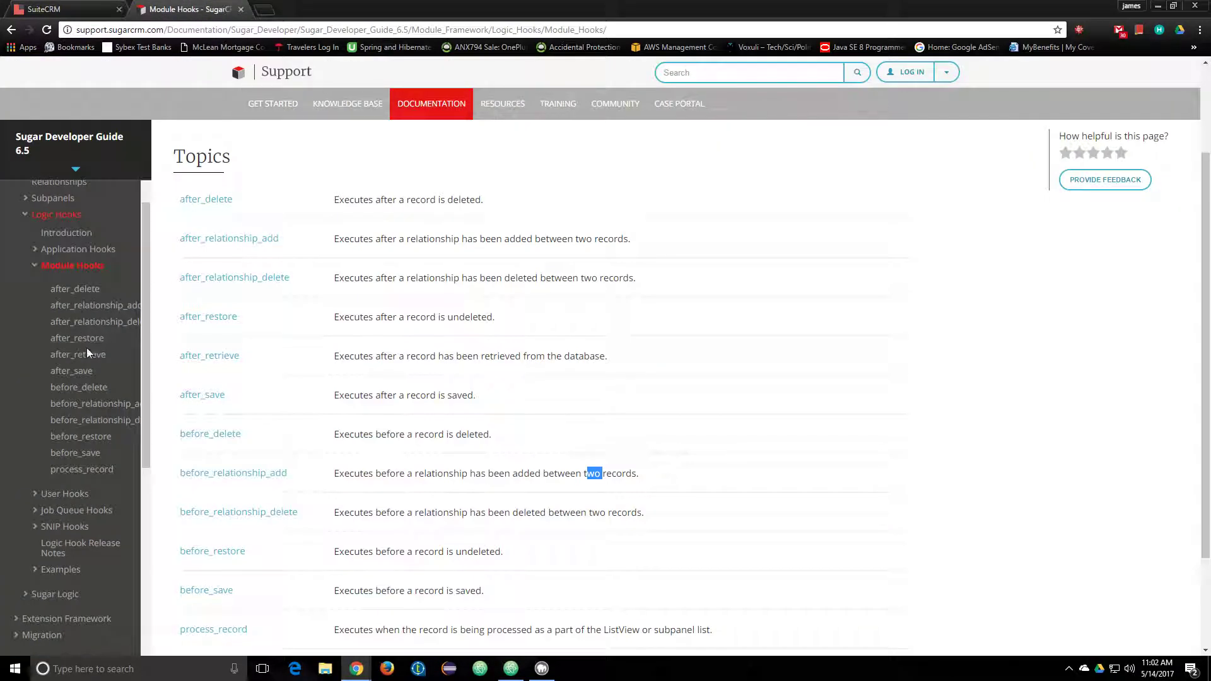
Show the before_save hook page and highlight the $bean->save() example in its Considerations warning.
click(75, 453)
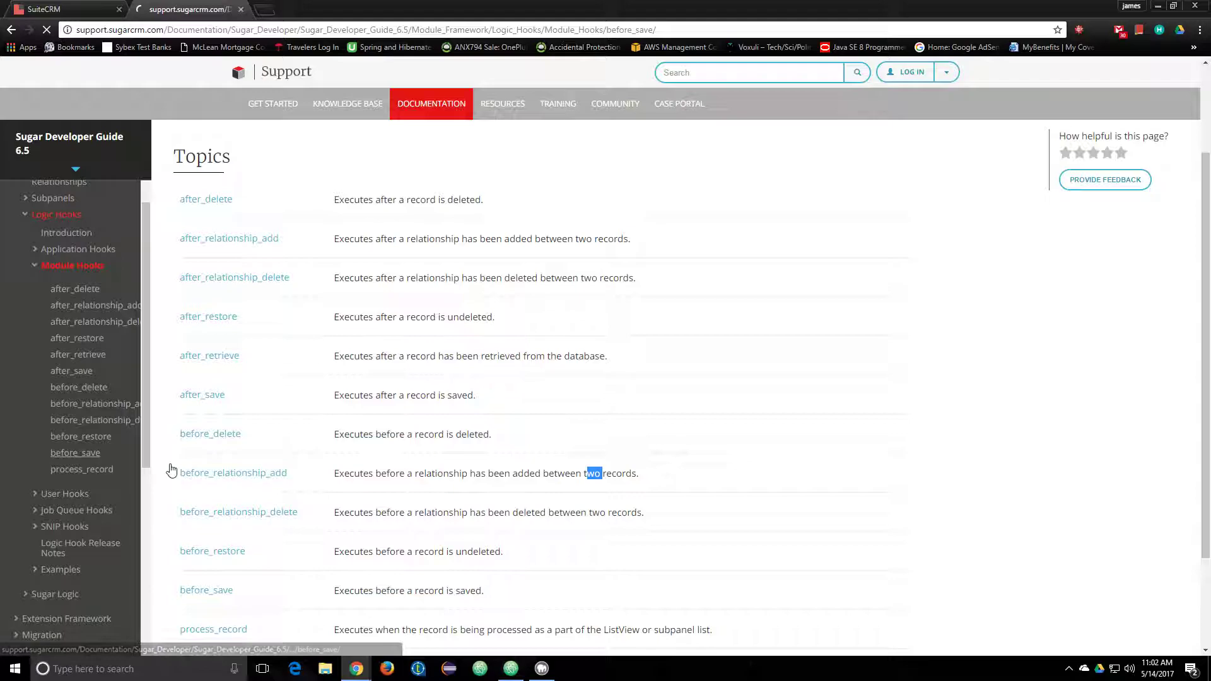
click(205, 589)
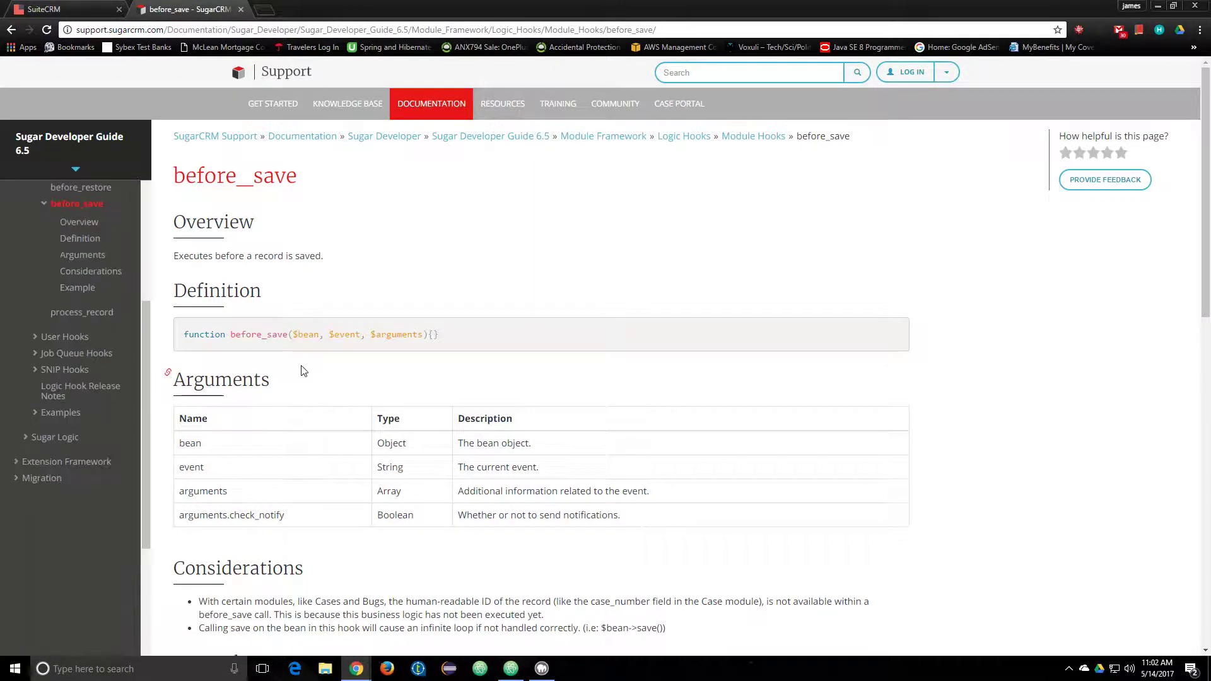
scroll(down, 3)
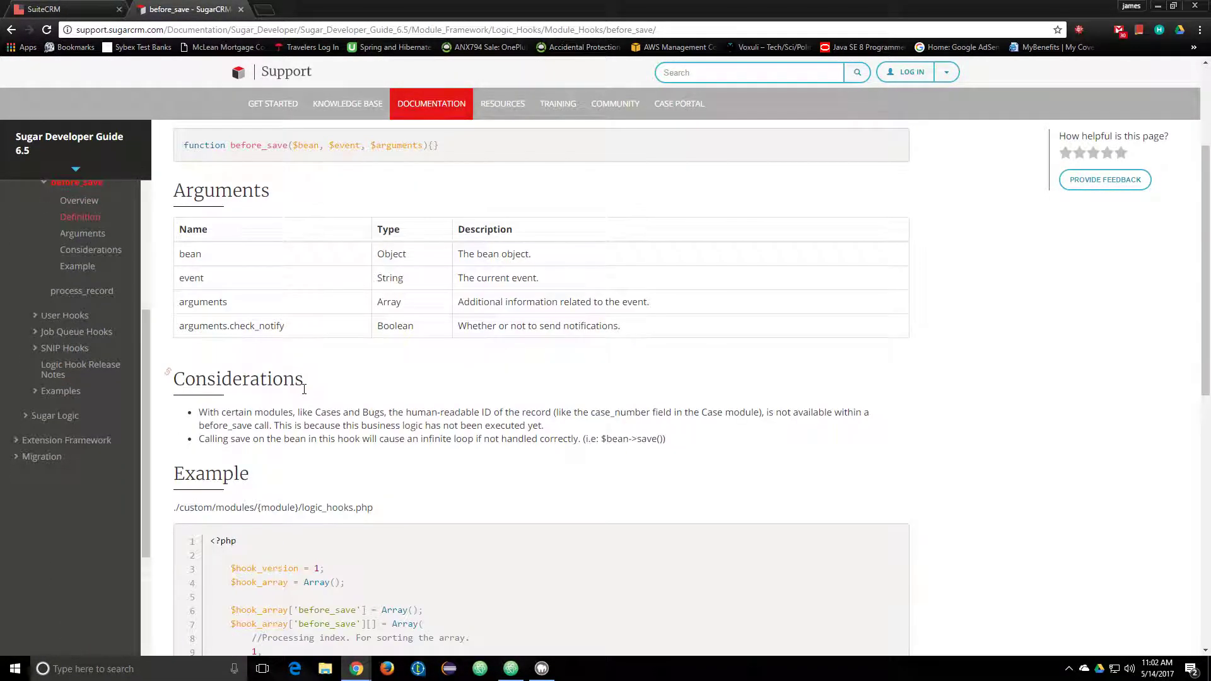
scroll(down, 3)
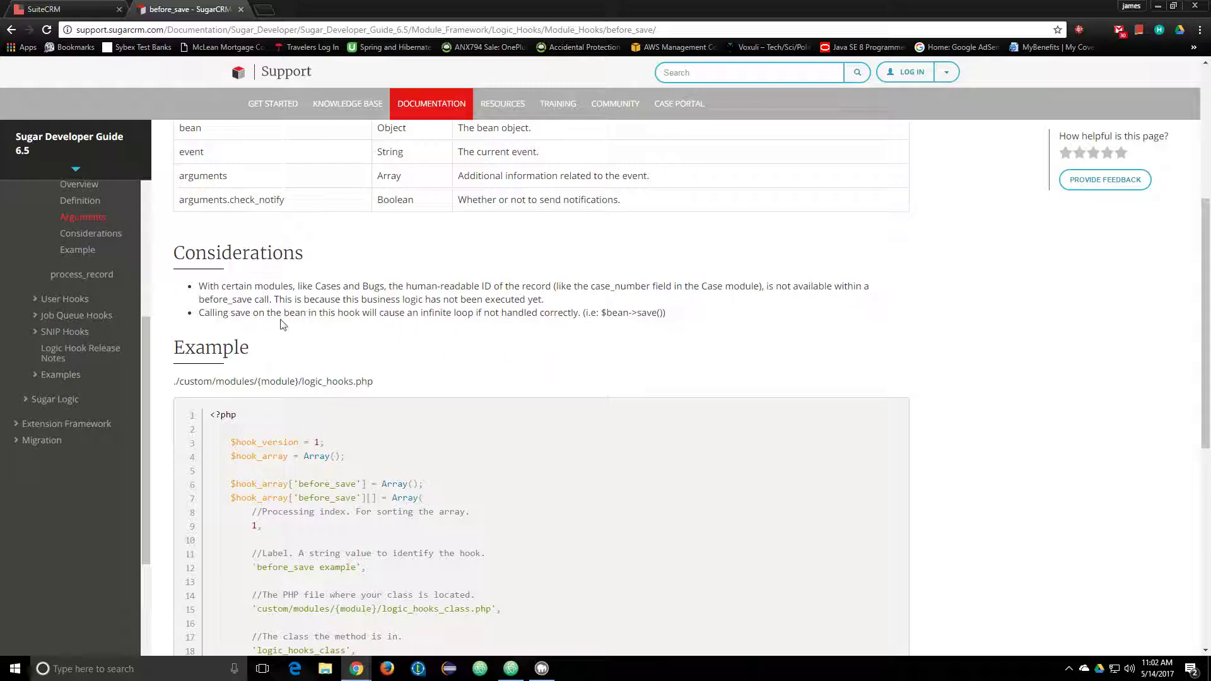
drag(215, 311, 666, 312)
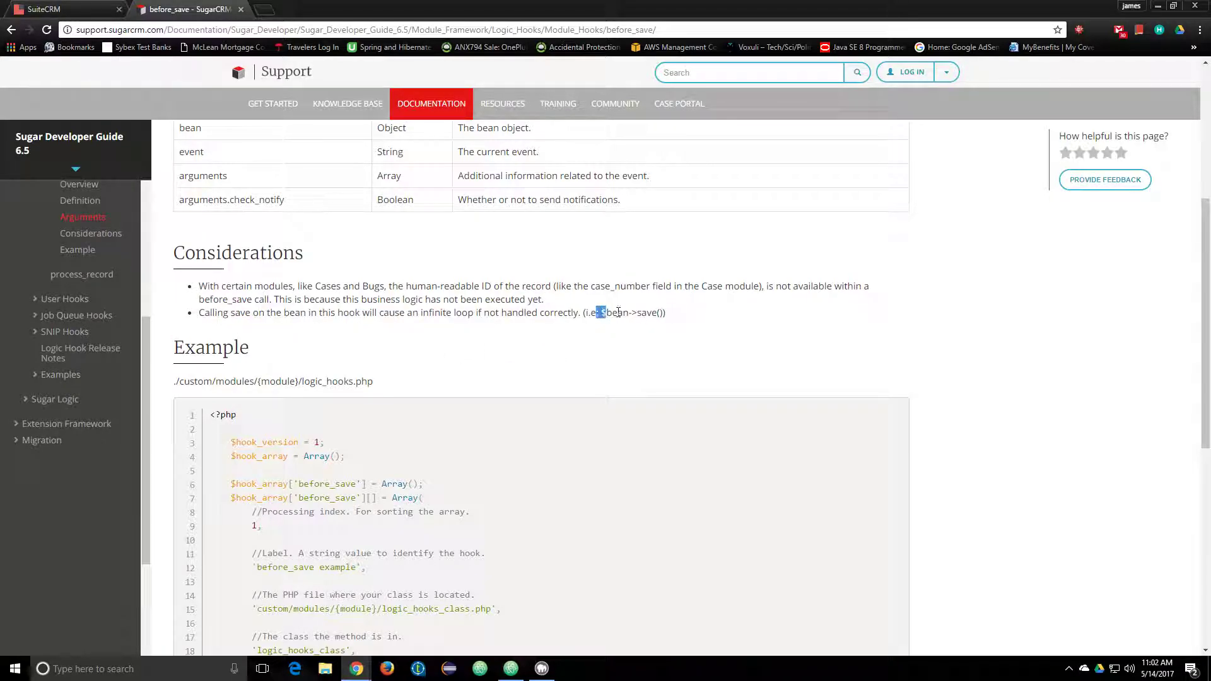
drag(598, 311, 666, 311)
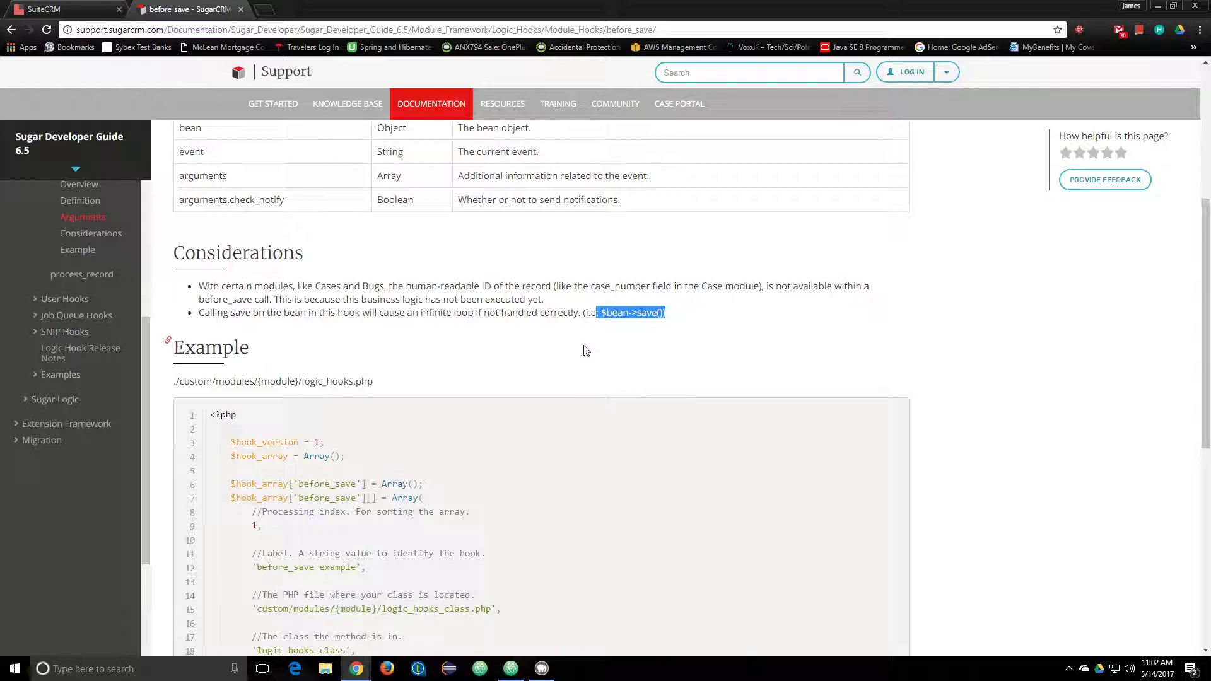
Review the before_save arguments and logic_hooks example code further down the page.
scroll(down, 3)
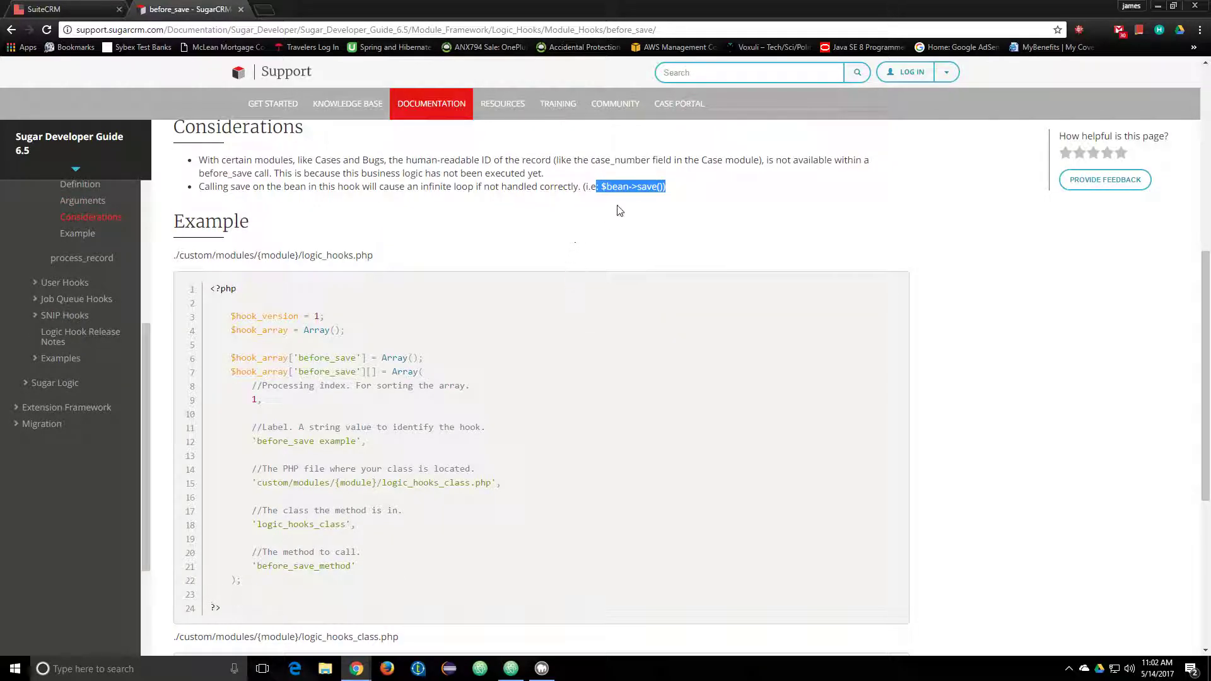
scroll(down, 3)
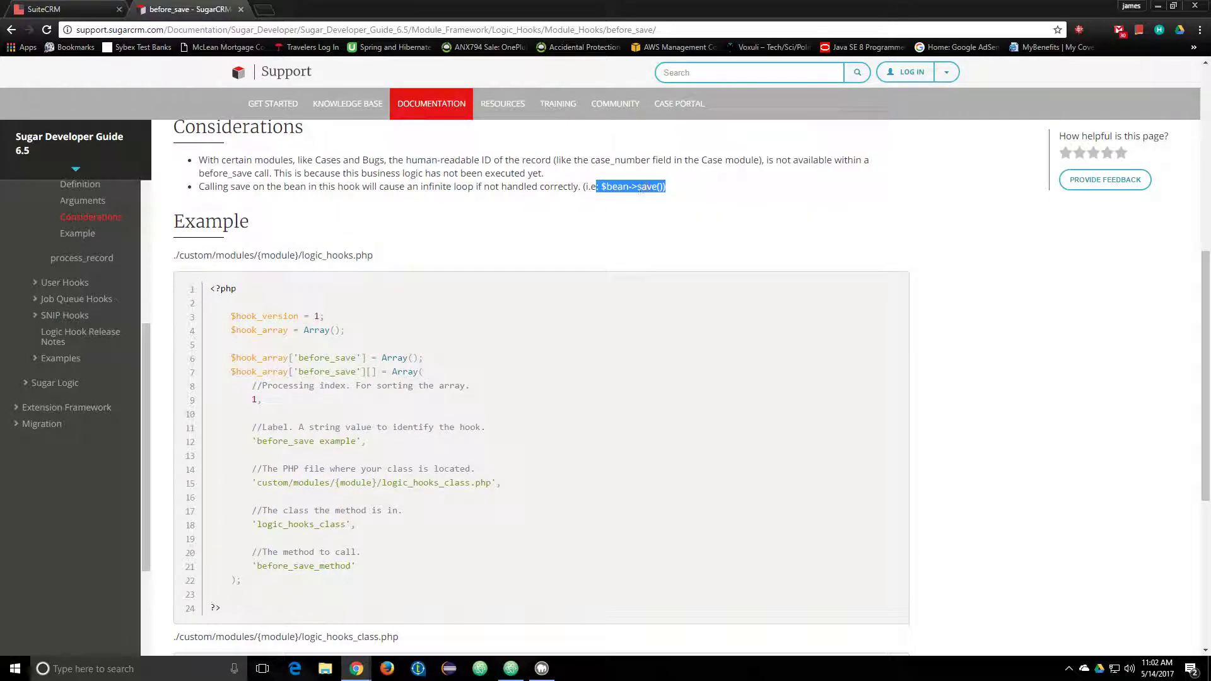
scroll(down, 3)
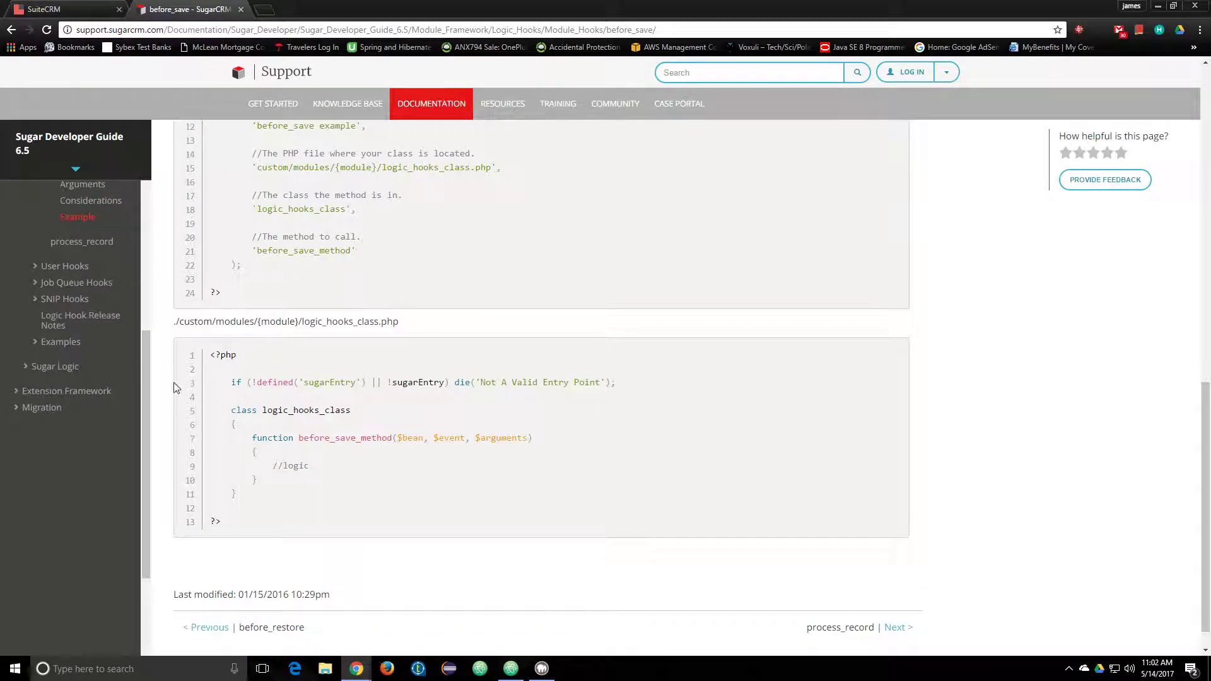
mouse_move(207, 466)
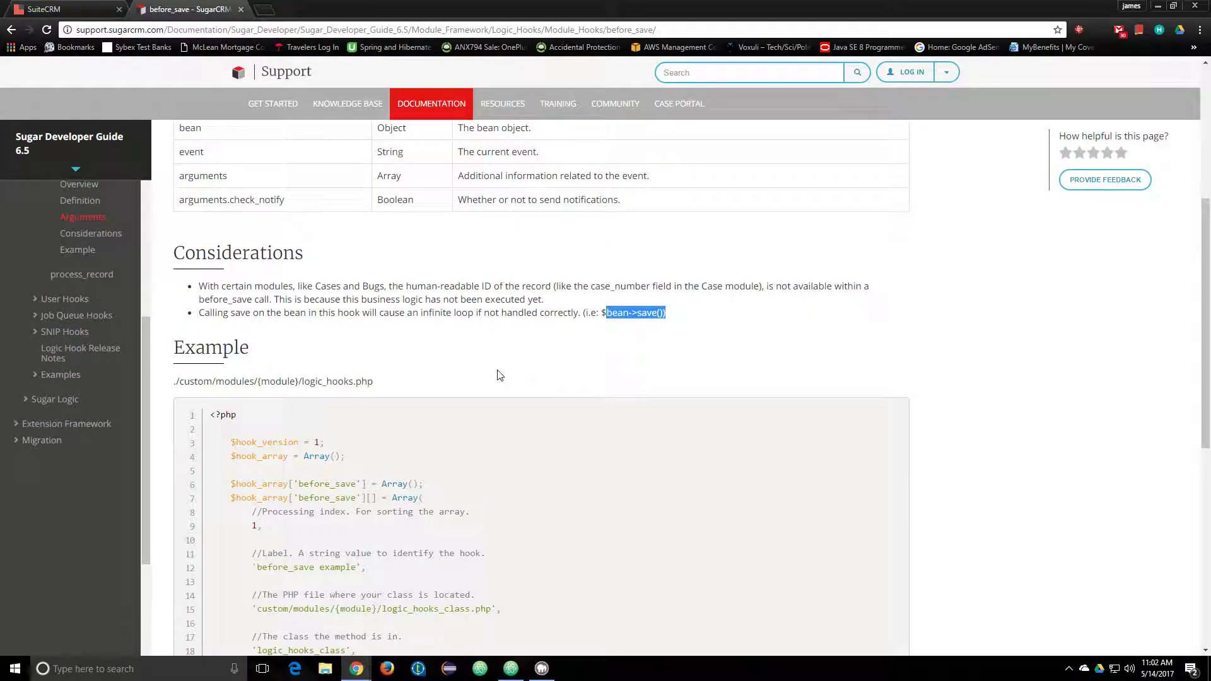
mouse_move(634, 363)
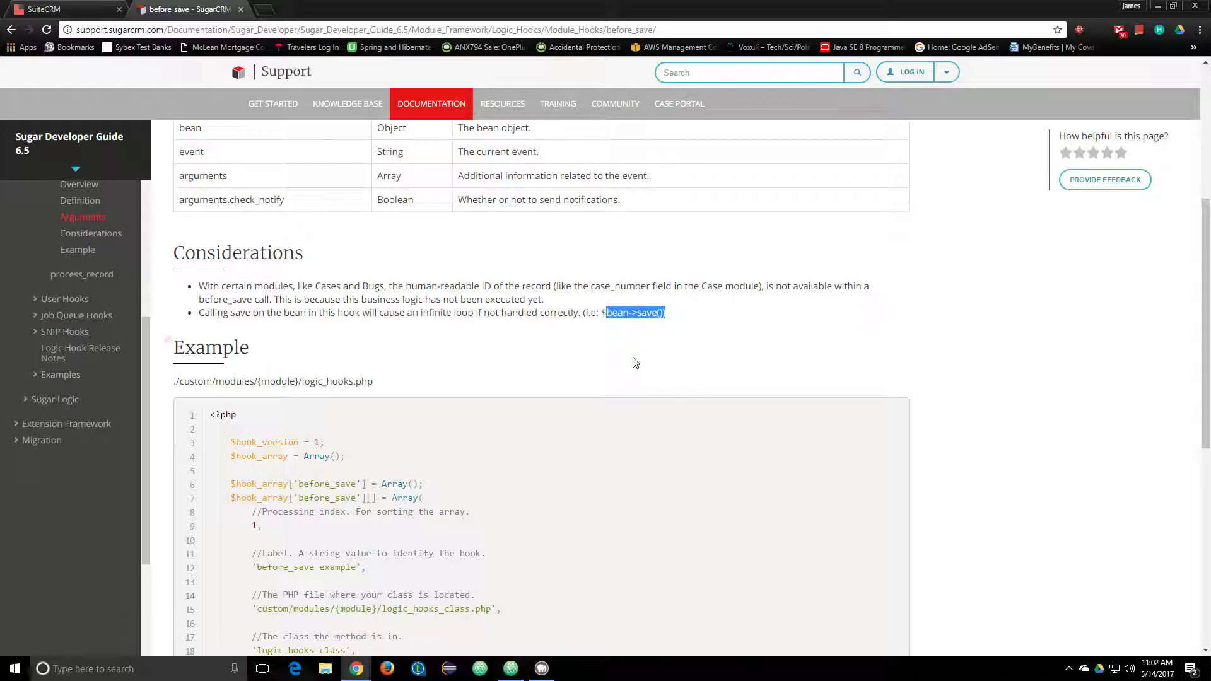
mouse_move(638, 475)
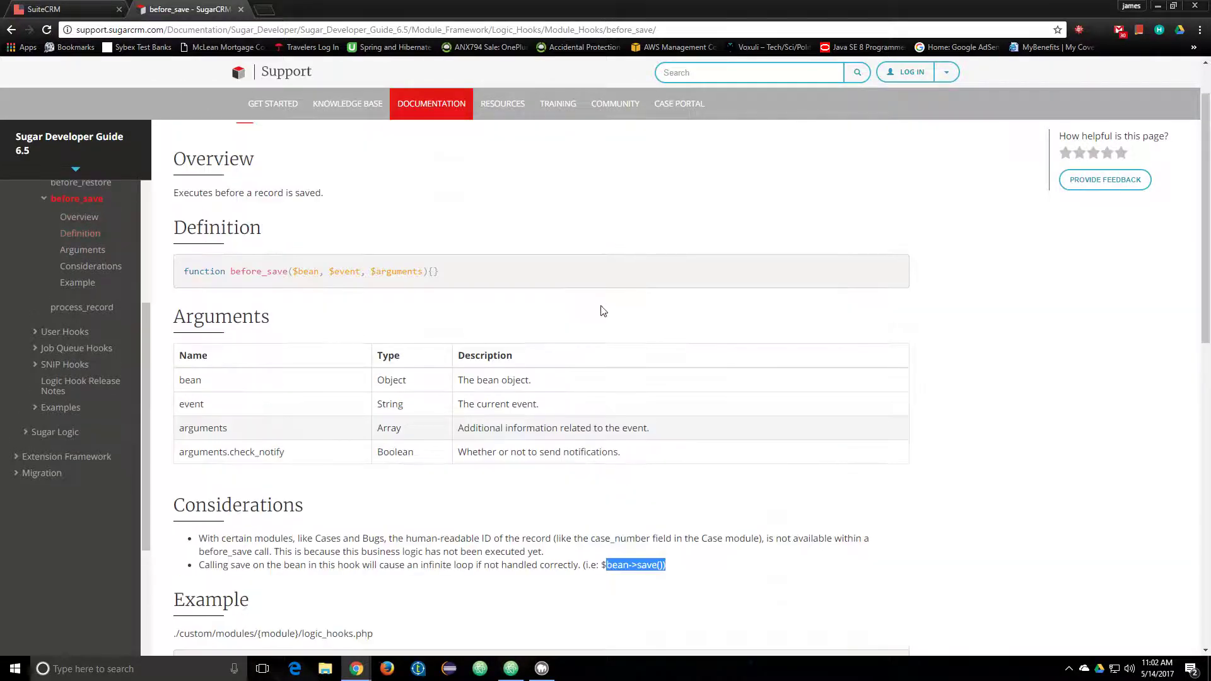
scroll(down, 3)
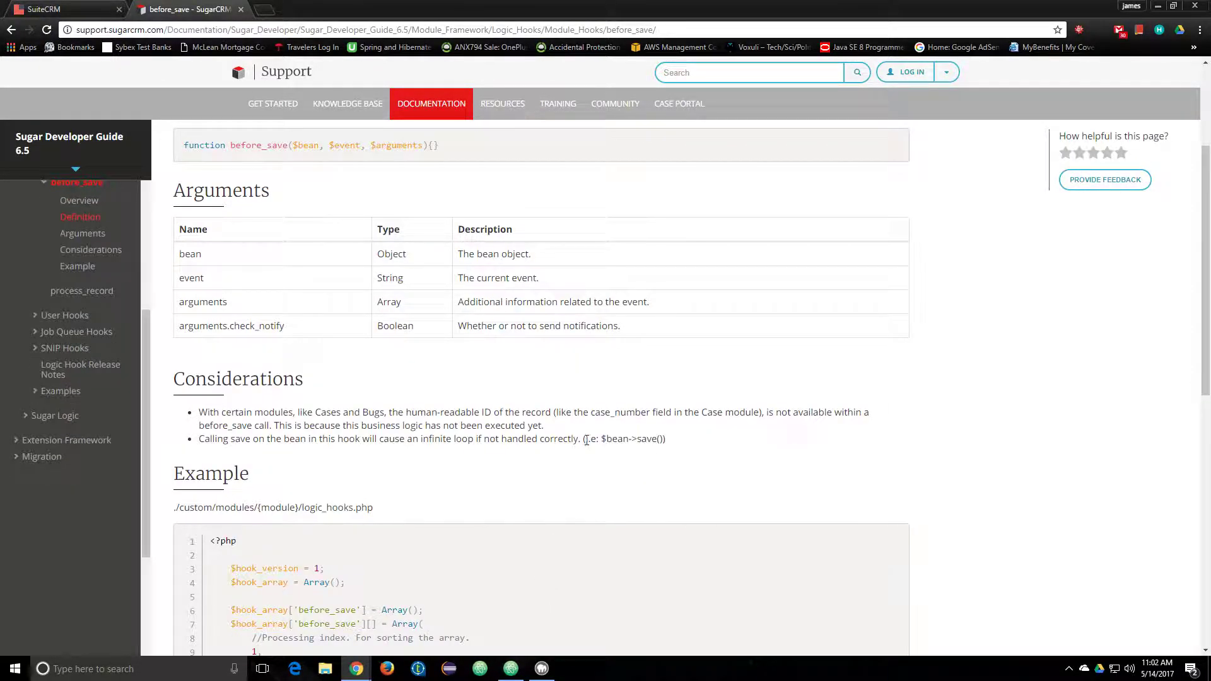
Highlight the whole '(i.e: $bean->save())' note in the infinite-loop warning bullet.
double_click(181, 473)
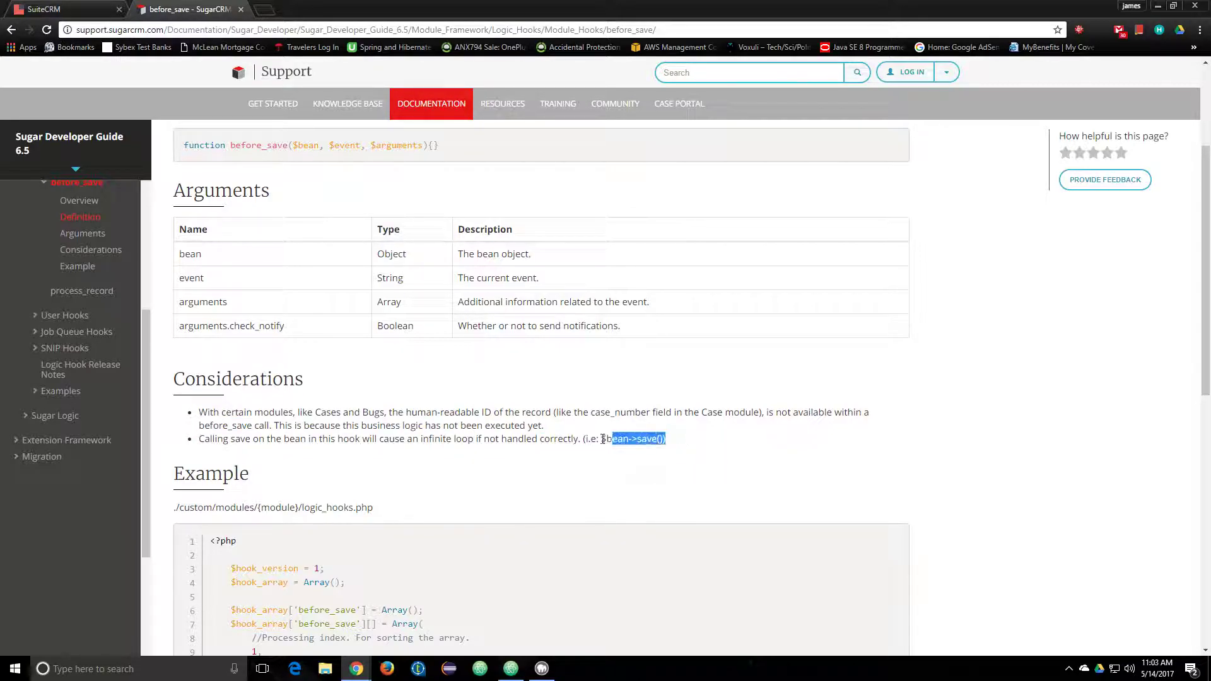
click(545, 455)
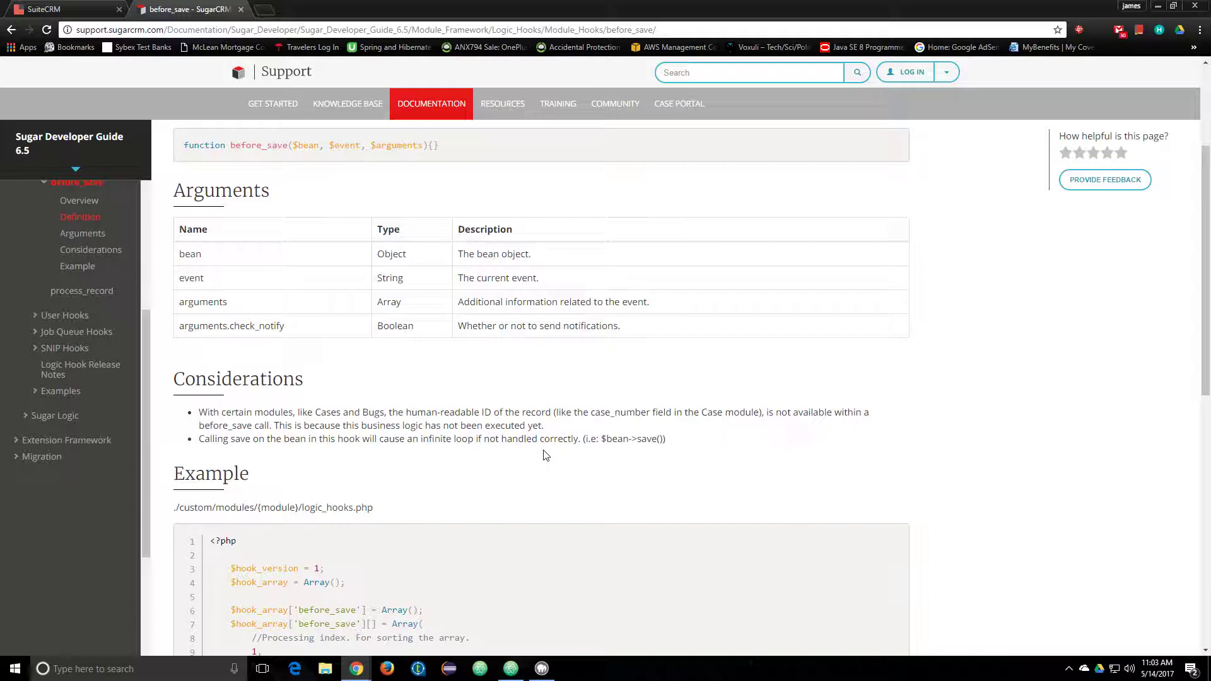
drag(558, 439, 670, 439)
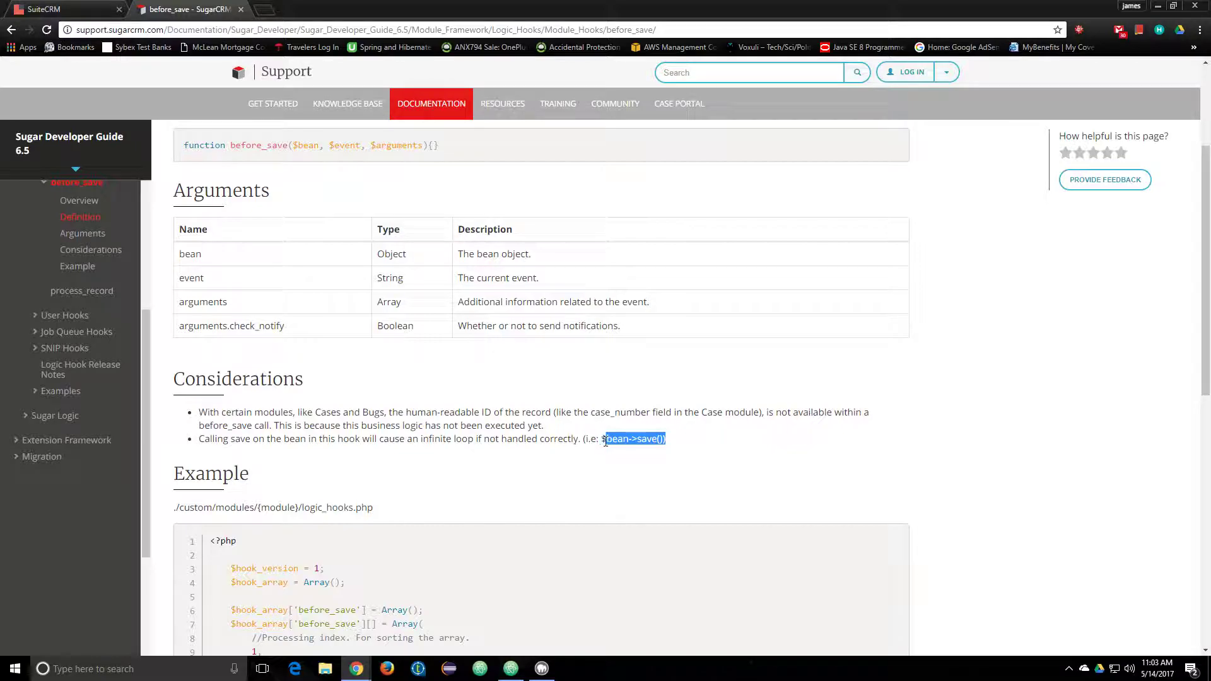
scroll(down, 3)
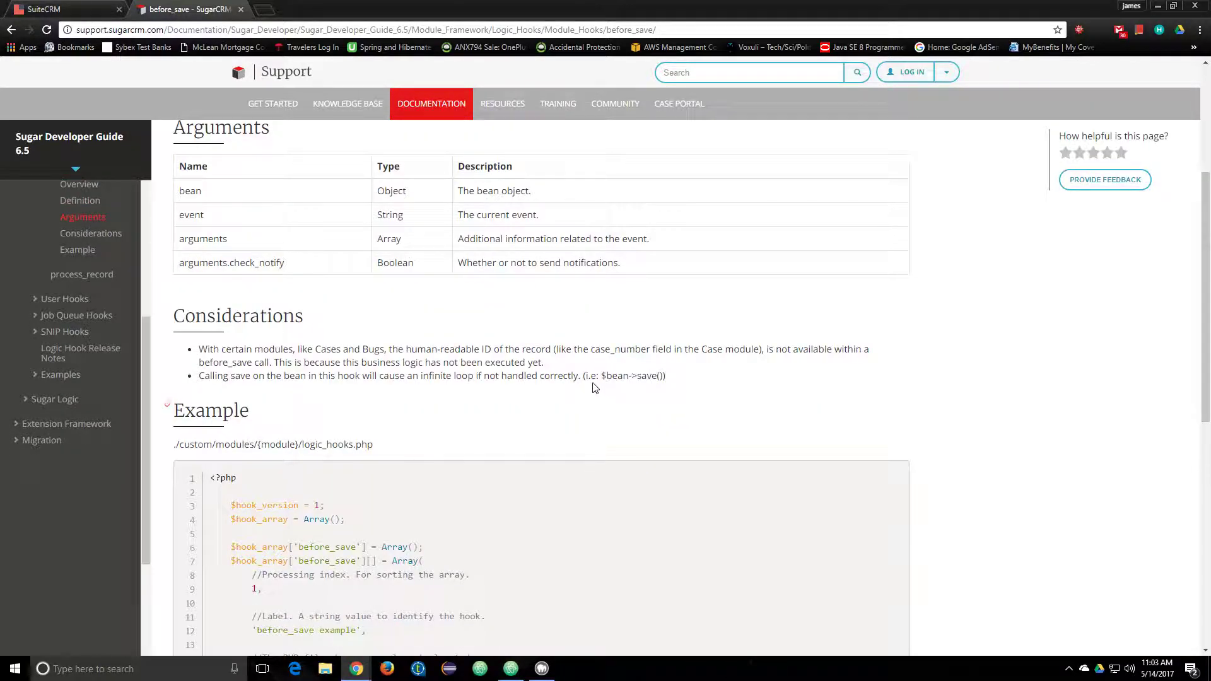
drag(582, 375, 666, 376)
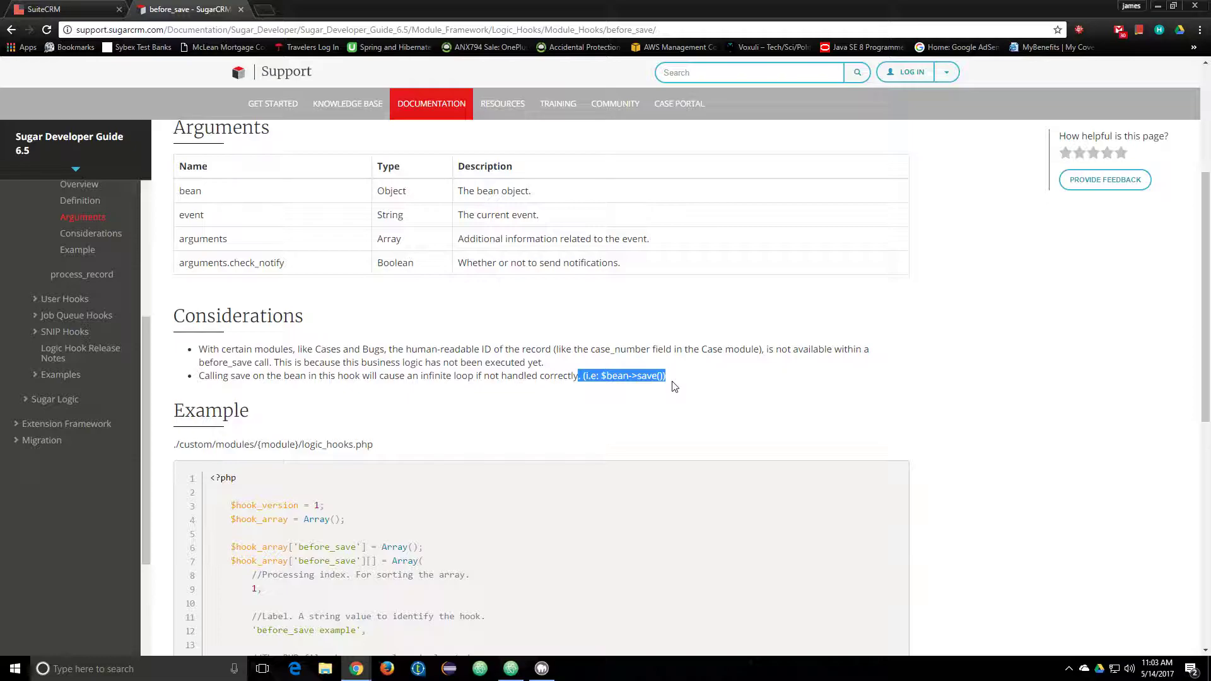